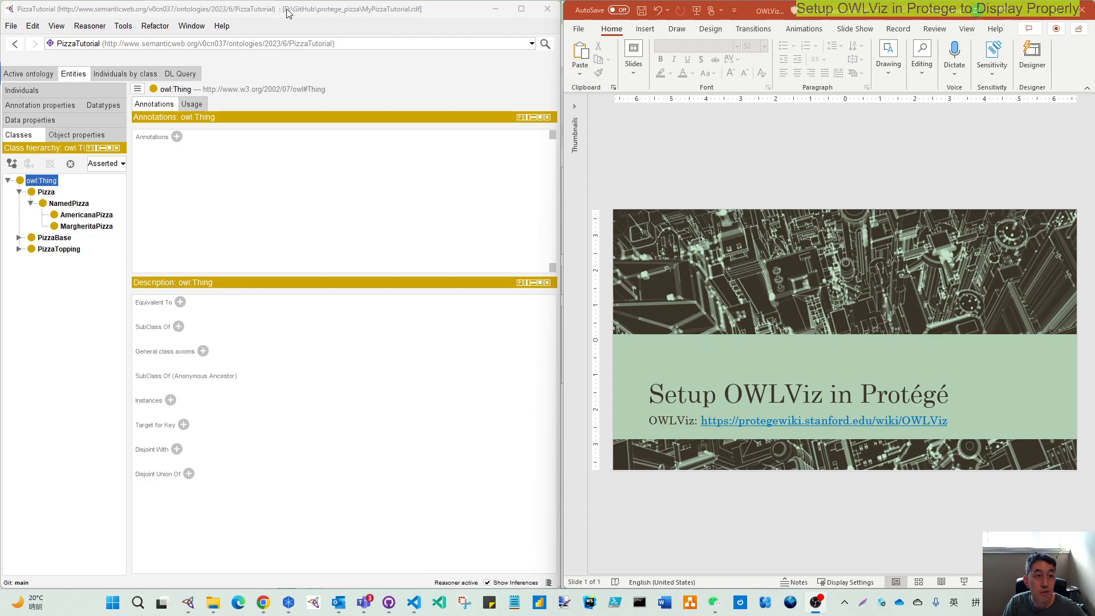
mouse_move(398, 96)
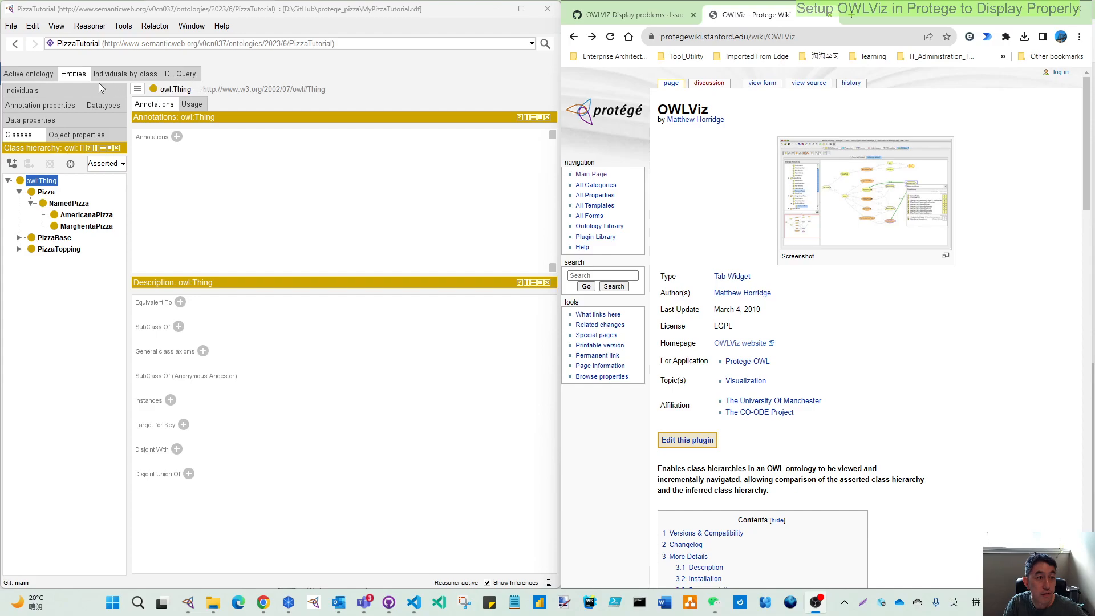
Check the available tabs list, then open the full-size OWLViz example screenshot on the wiki.
left_click(191, 26)
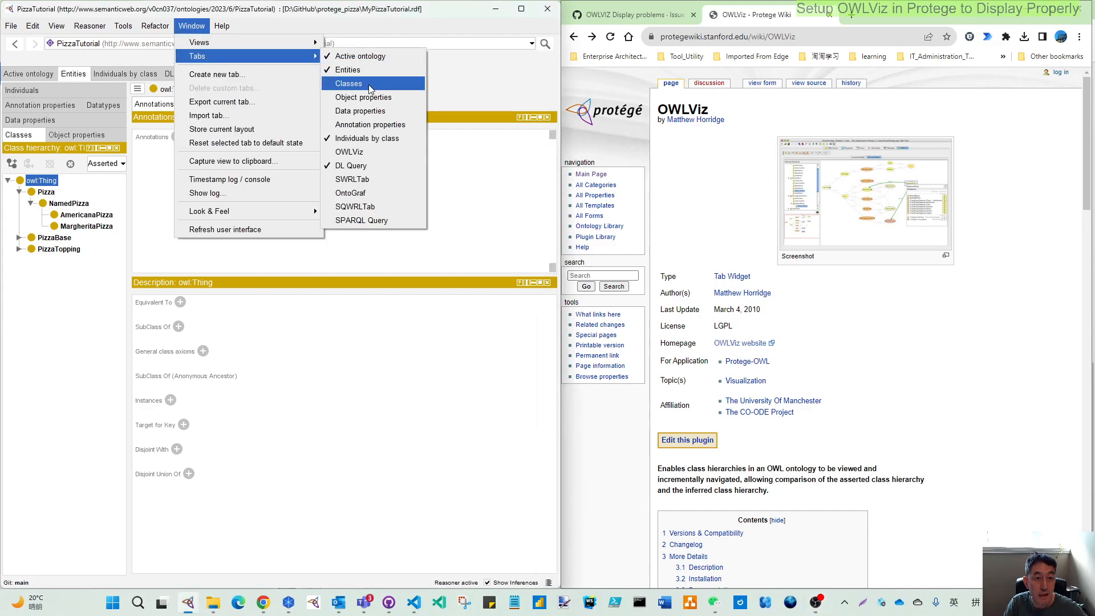
mouse_move(349, 152)
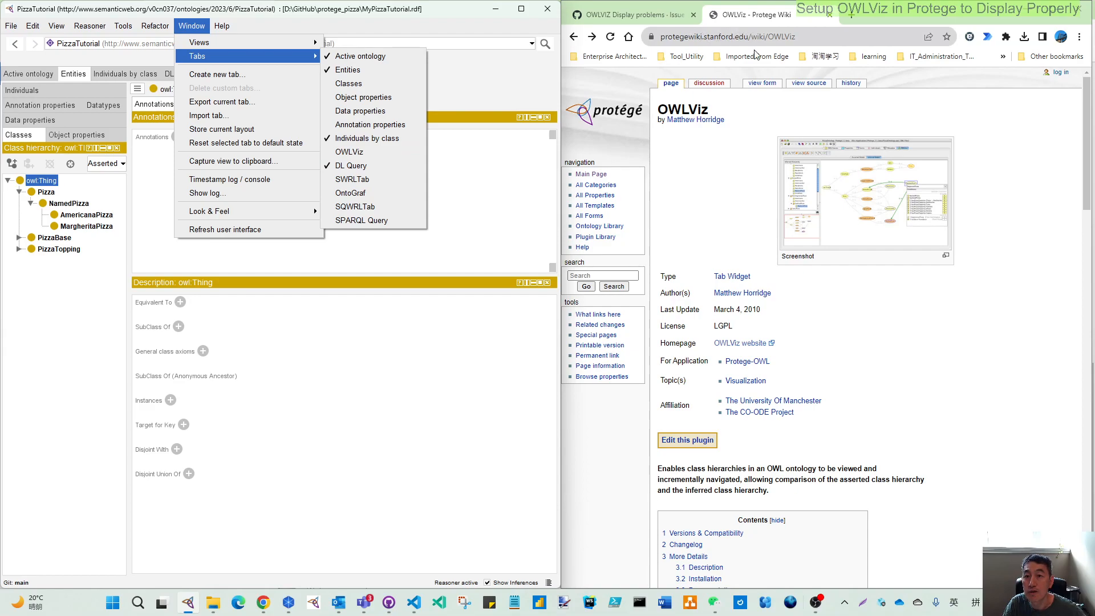
mouse_move(788, 121)
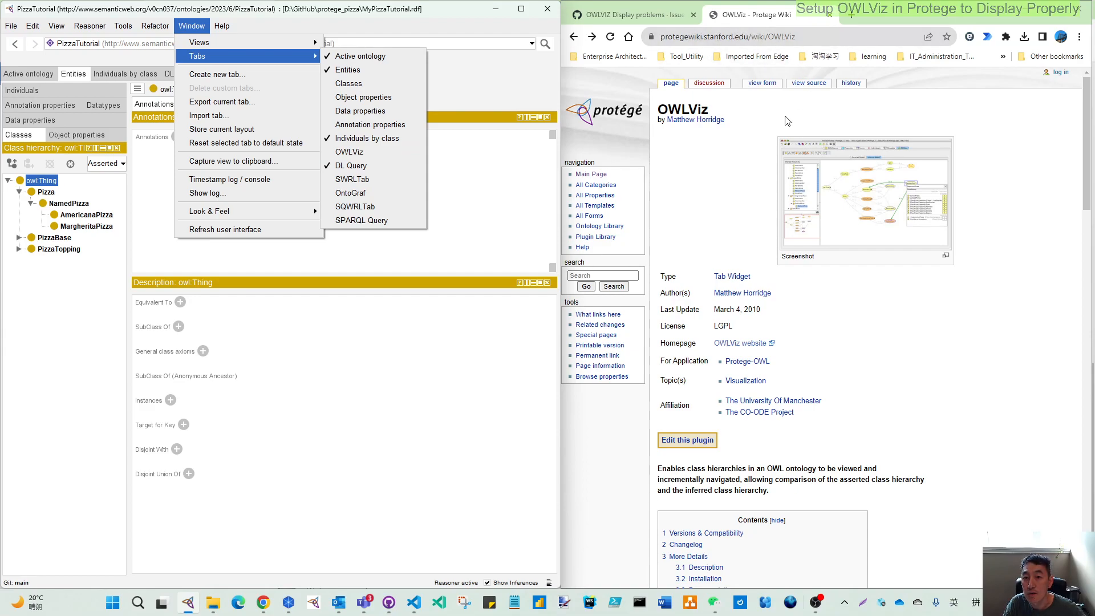
mouse_move(788, 193)
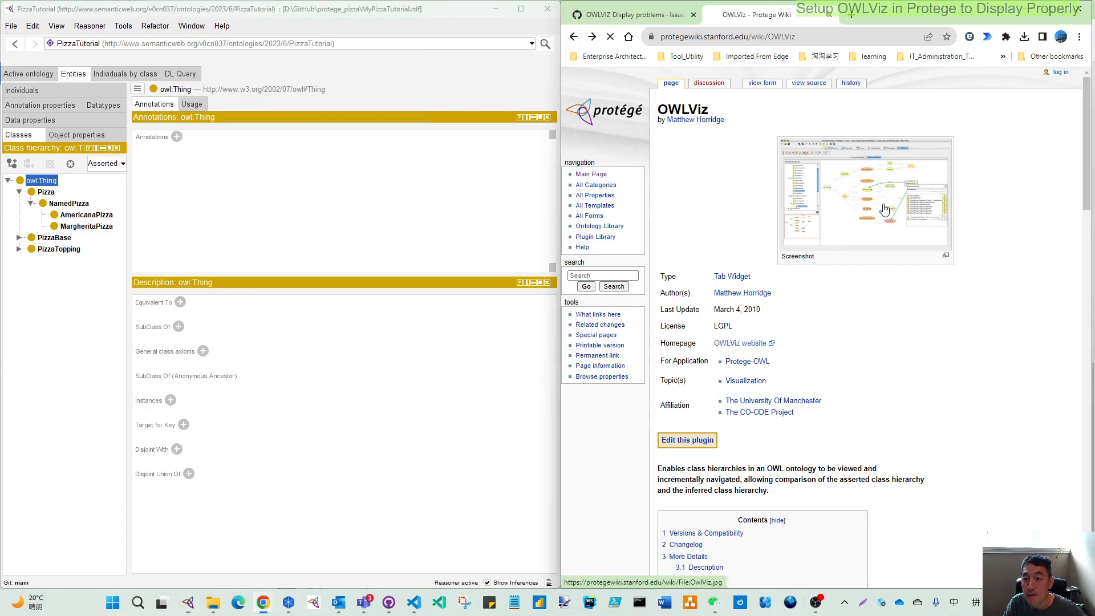
left_click(865, 199)
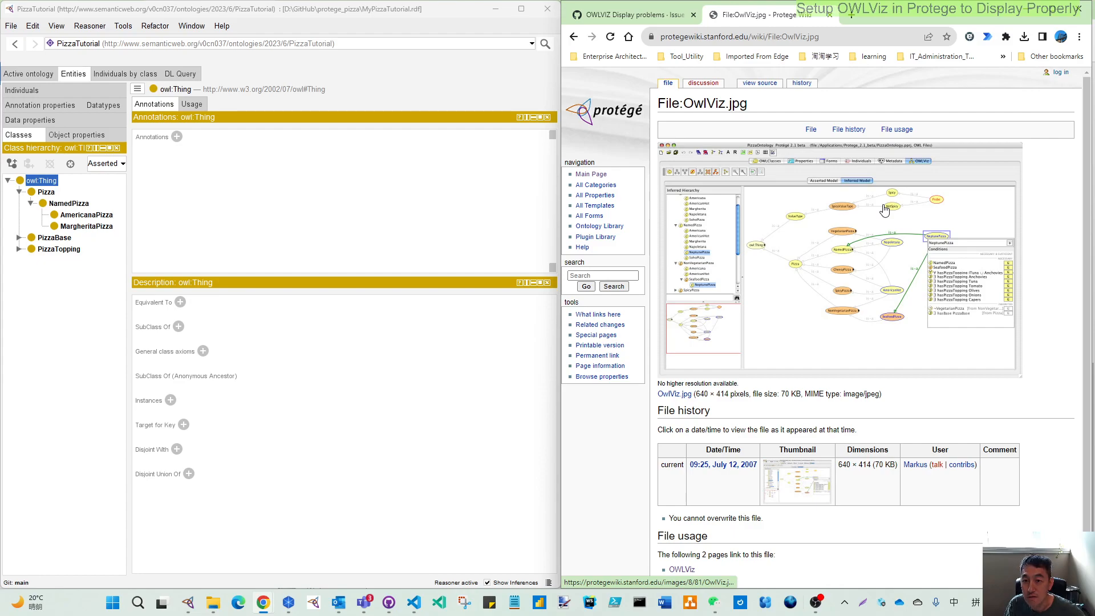
mouse_move(919, 316)
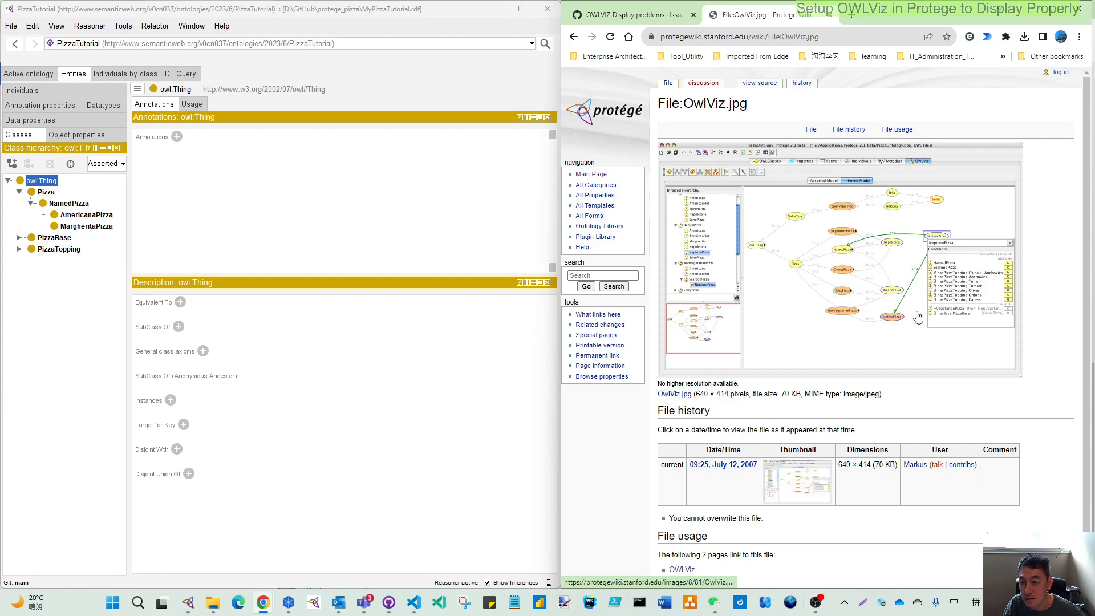
mouse_move(885, 258)
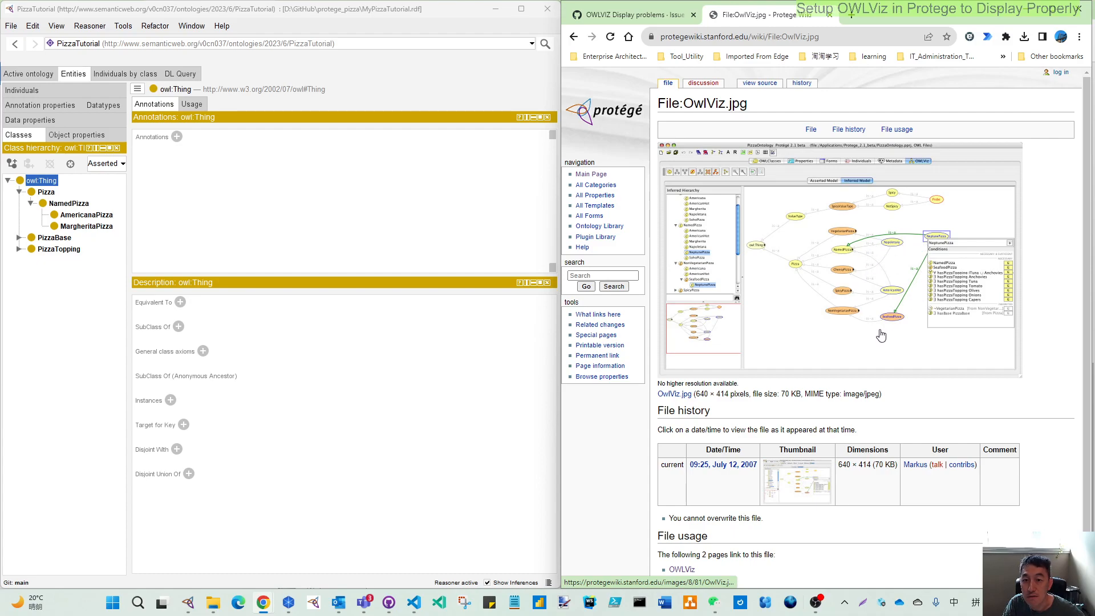
mouse_move(872, 337)
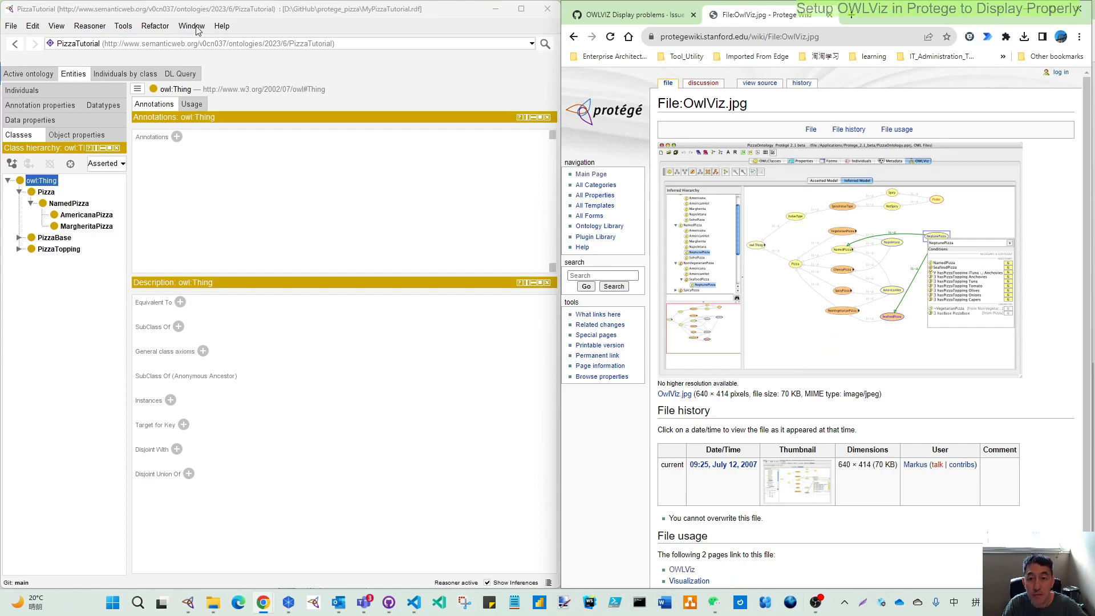
Add the OWLViz tab from Window > Tabs and switch to it.
left_click(192, 25)
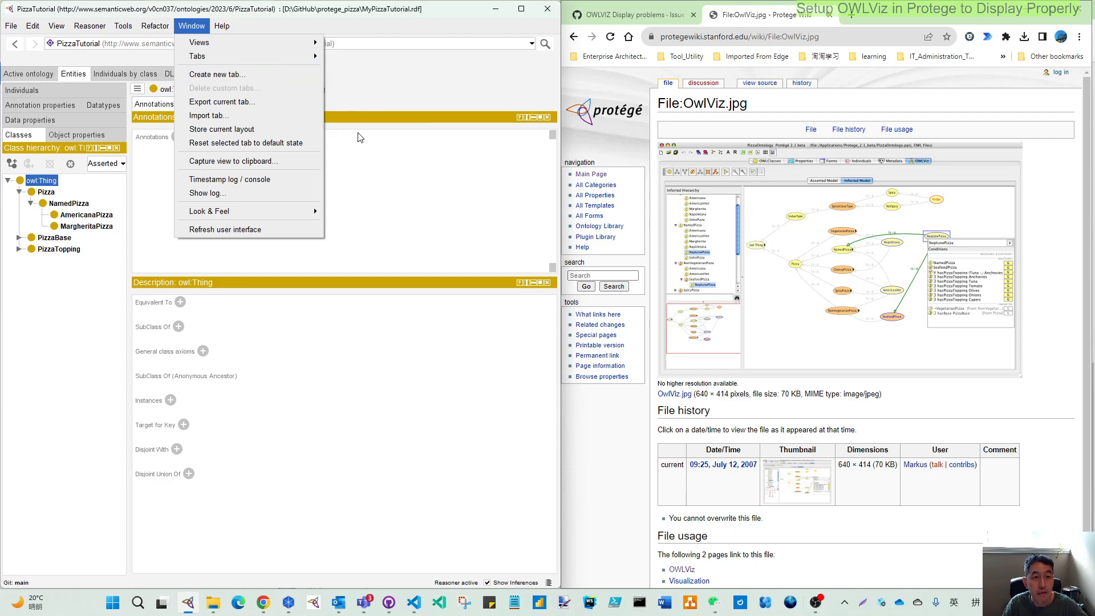
left_click(198, 56)
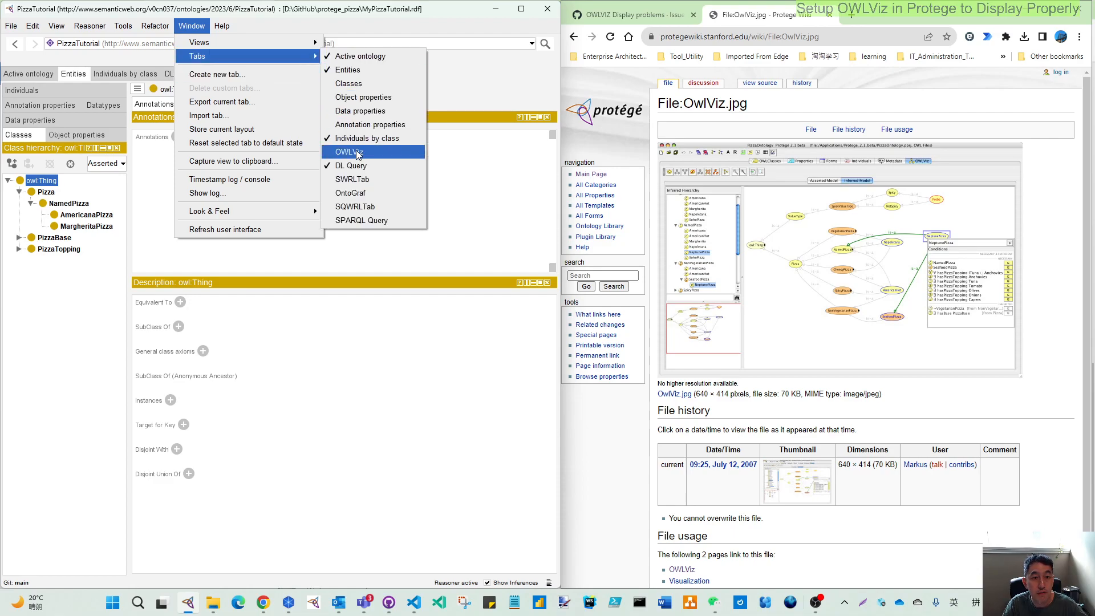
left_click(348, 151)
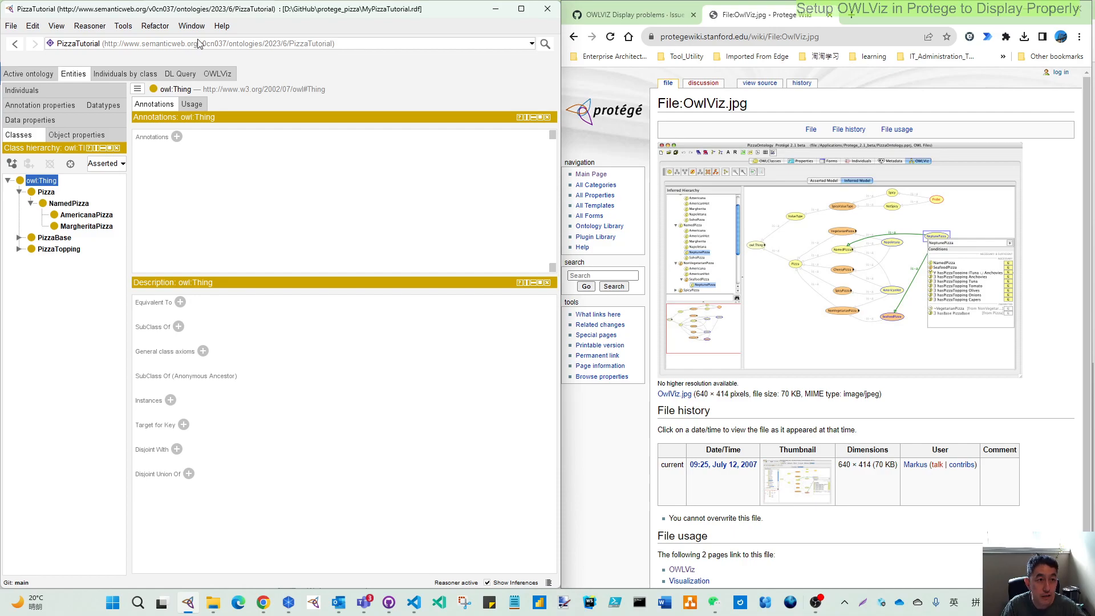
left_click(218, 74)
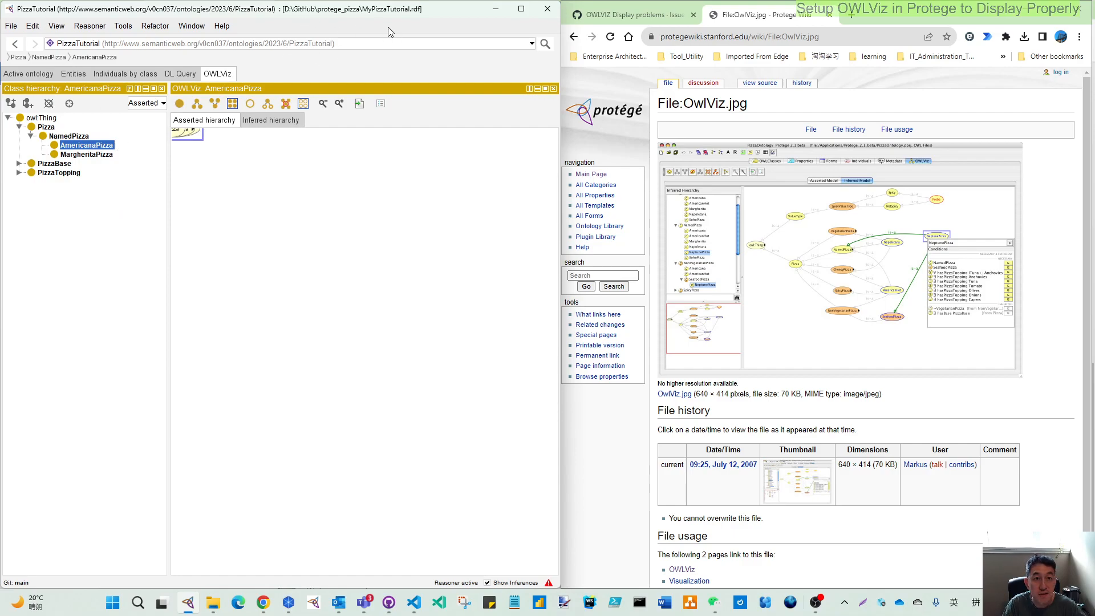
mouse_move(81, 136)
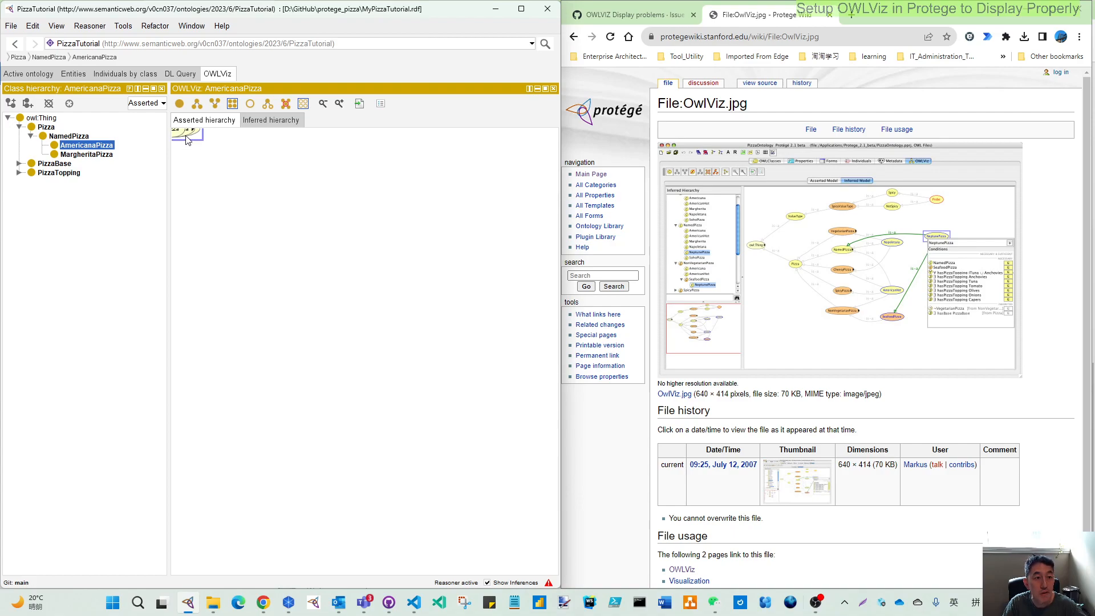
mouse_move(187, 139)
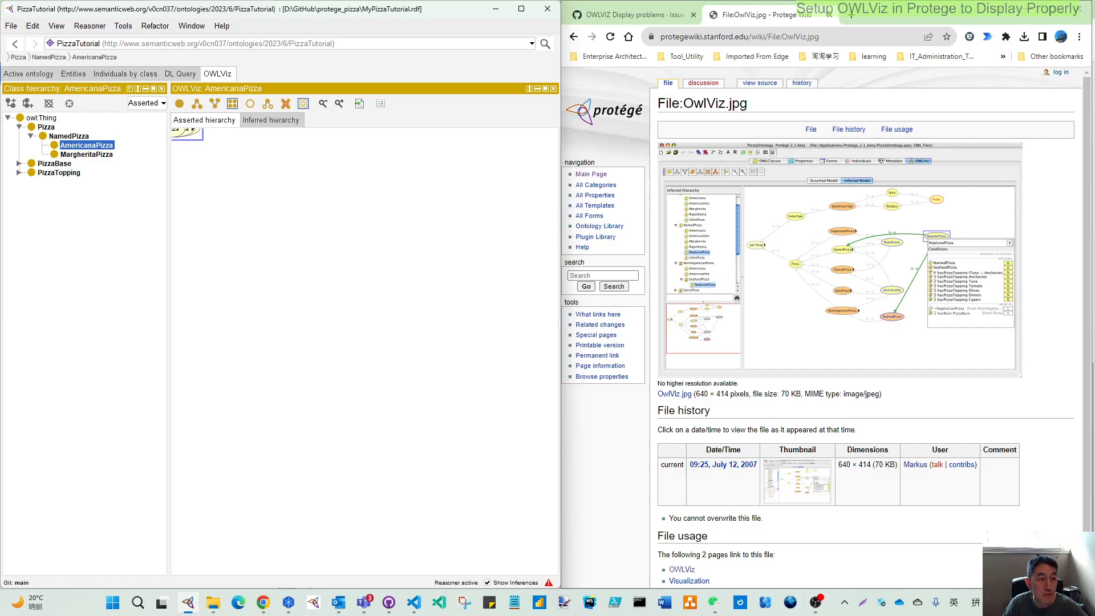
View MargheritaPizza and NamedPizza, expand PizzaTopping, then bring up the OWLVIZ Display problems issue.
left_click(87, 154)
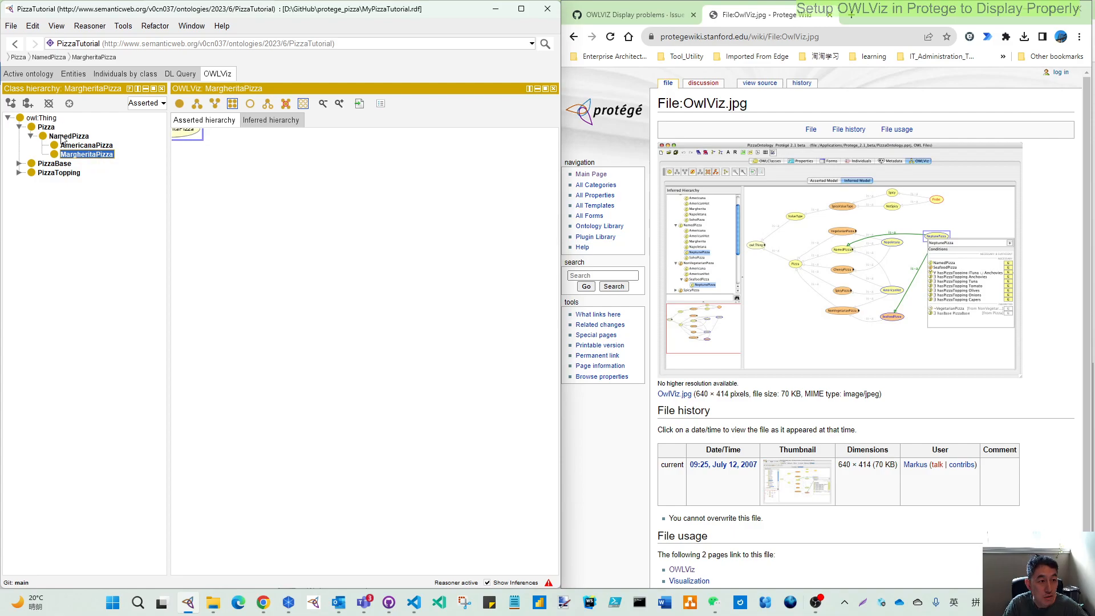
left_click(69, 136)
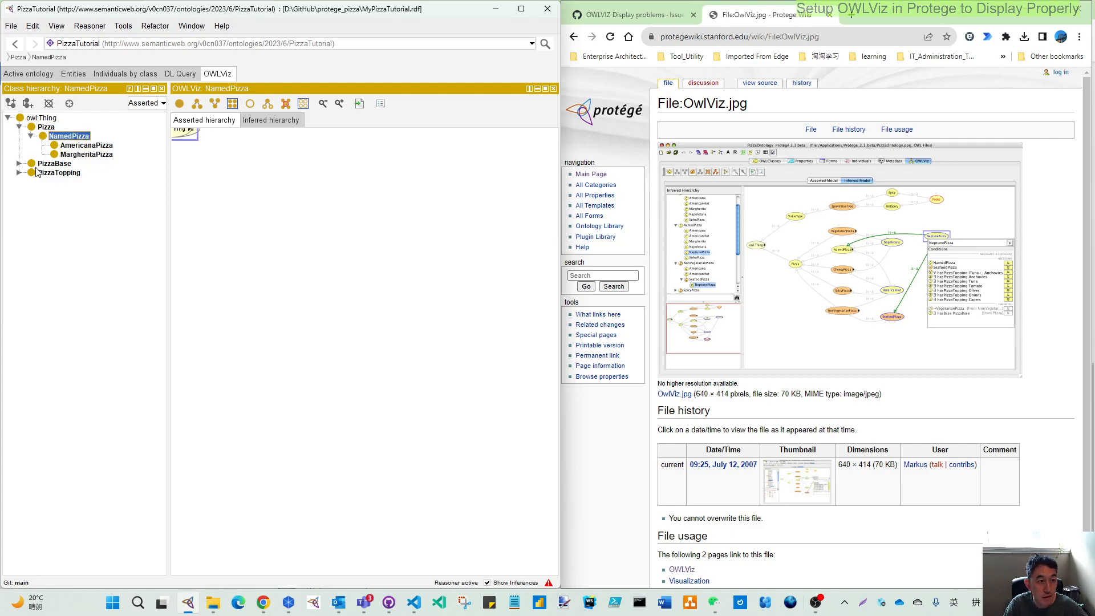
left_click(59, 162)
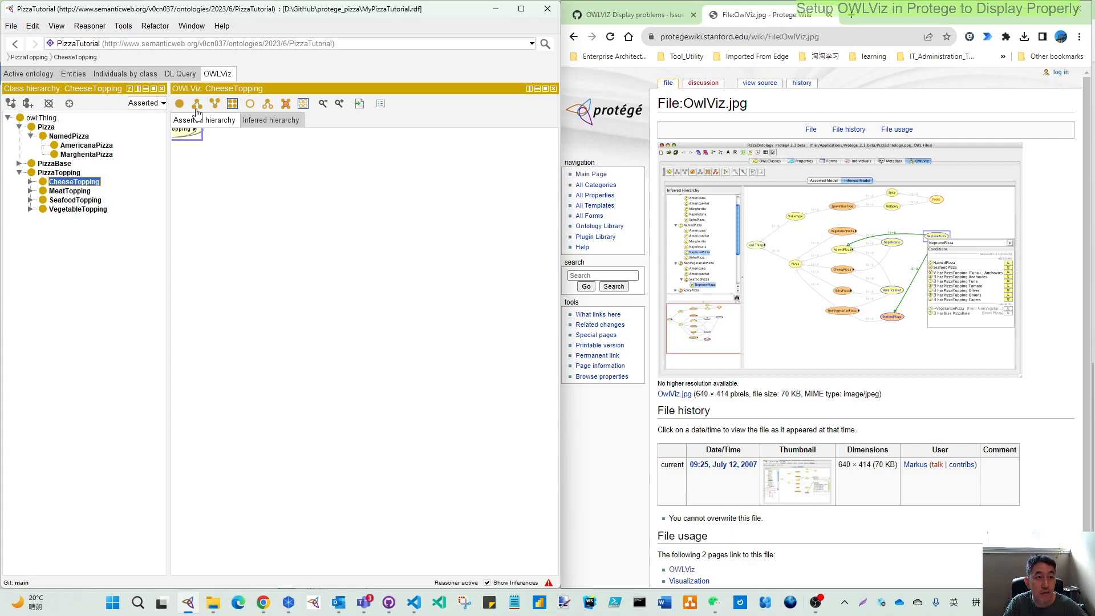
mouse_move(576, 149)
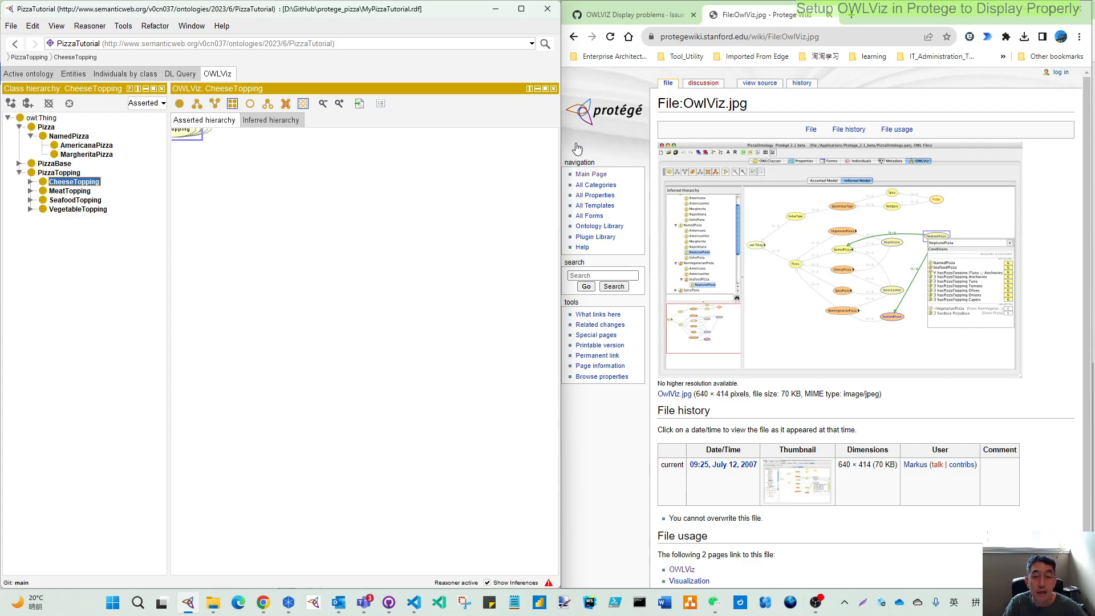
left_click(628, 14)
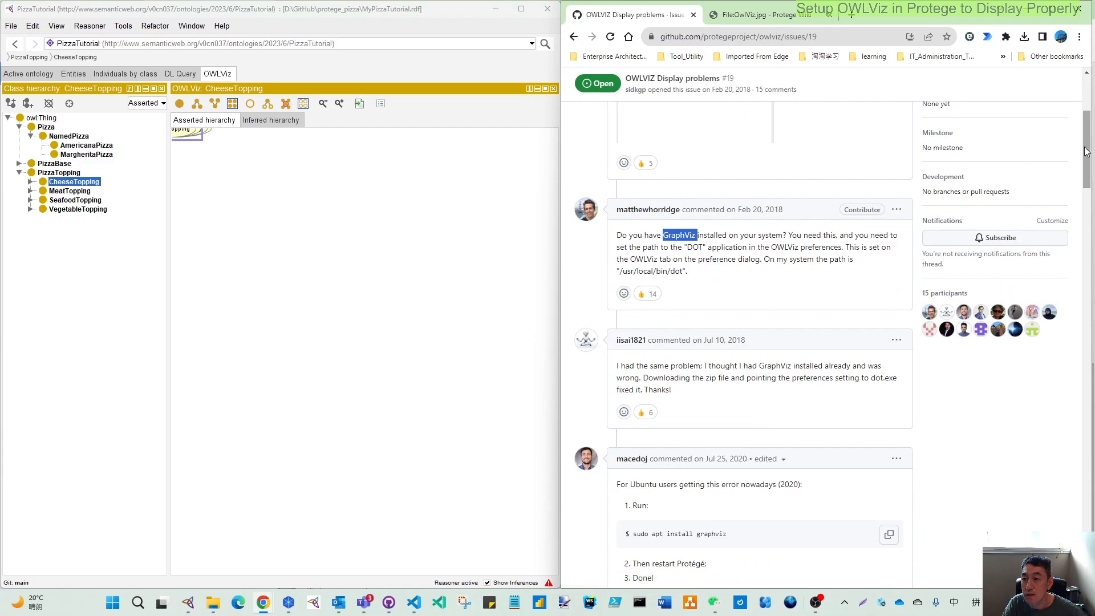
scroll("up", 3)
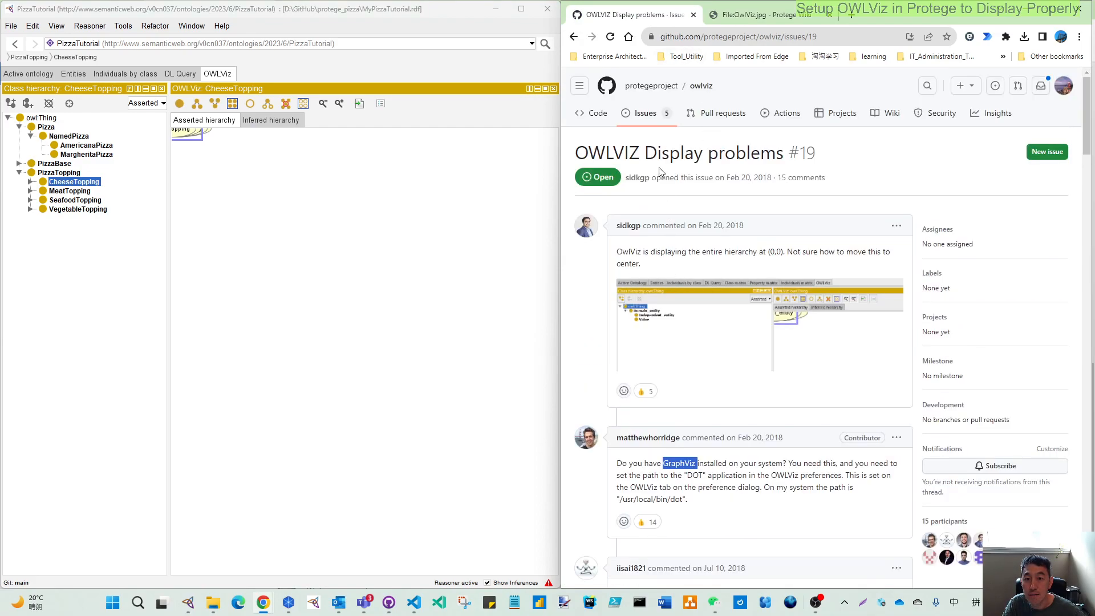
mouse_move(650, 84)
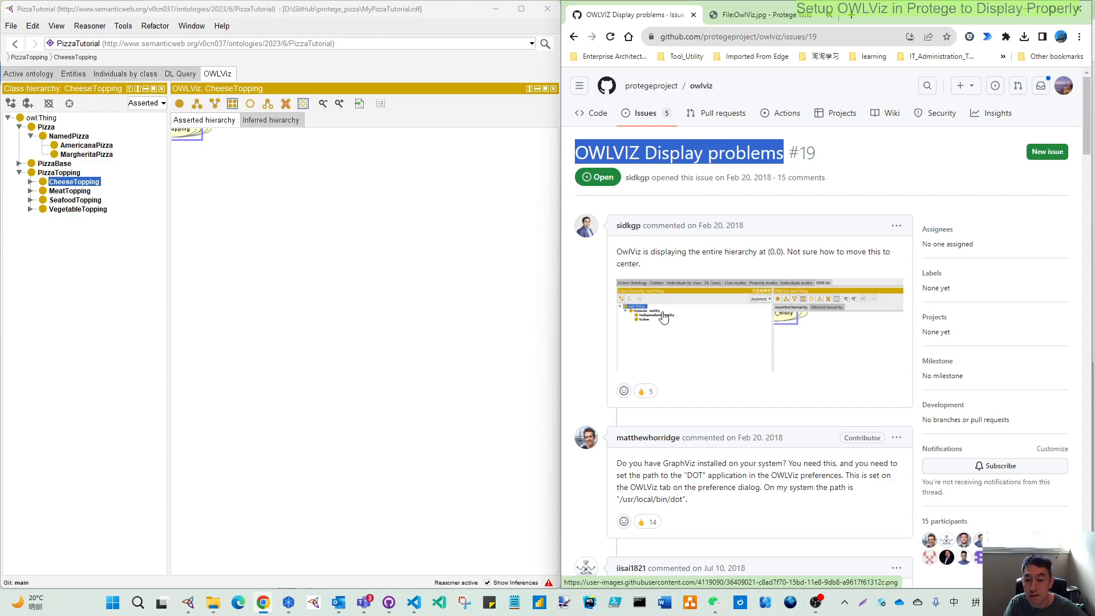
scroll("down", 3)
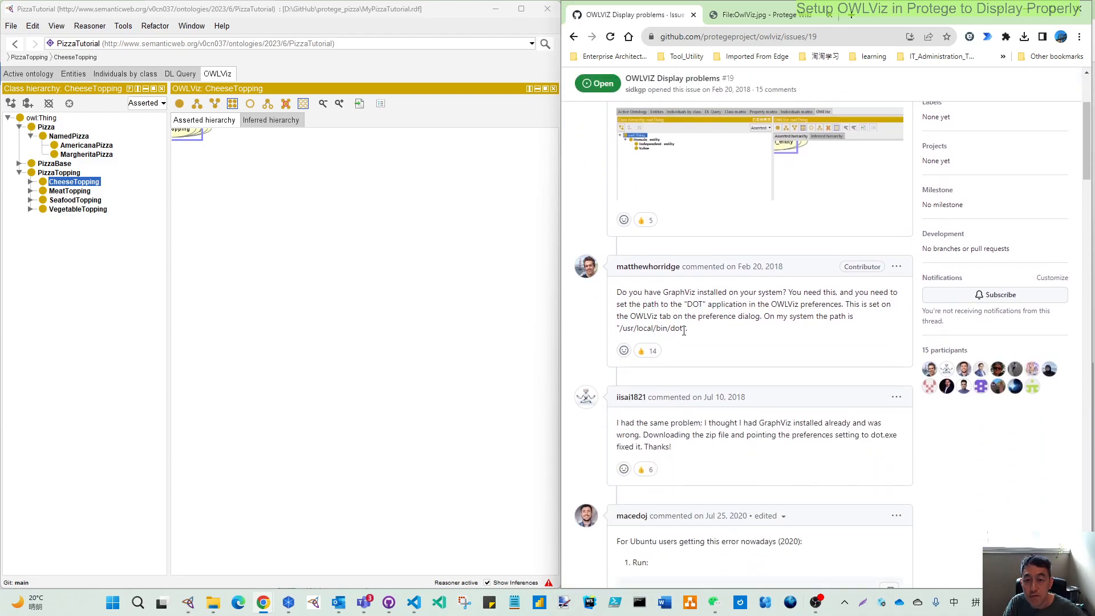
double_click(673, 292)
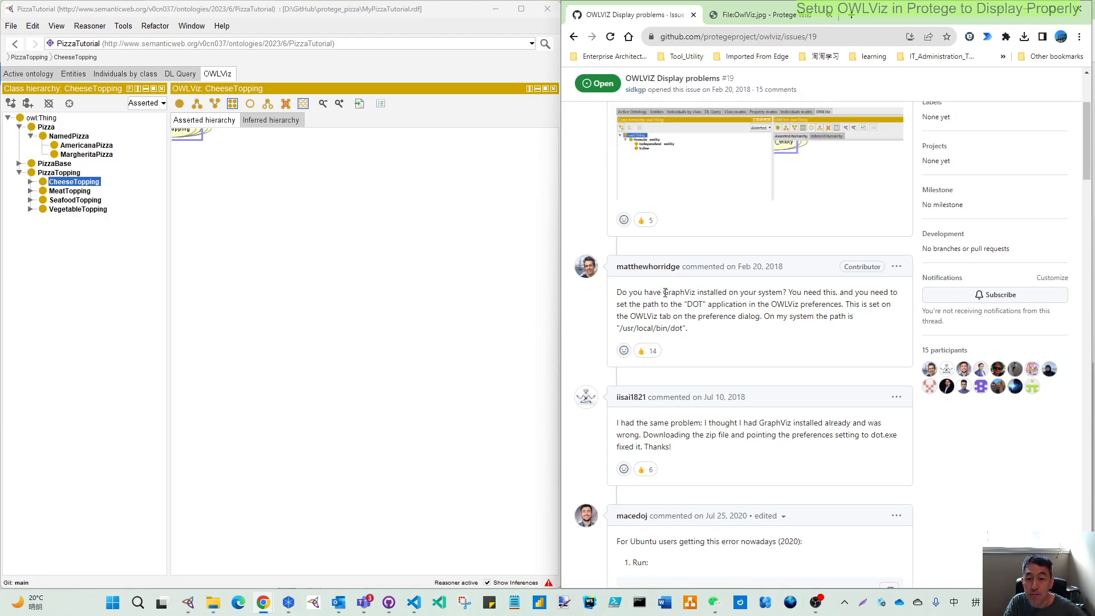
double_click(678, 292)
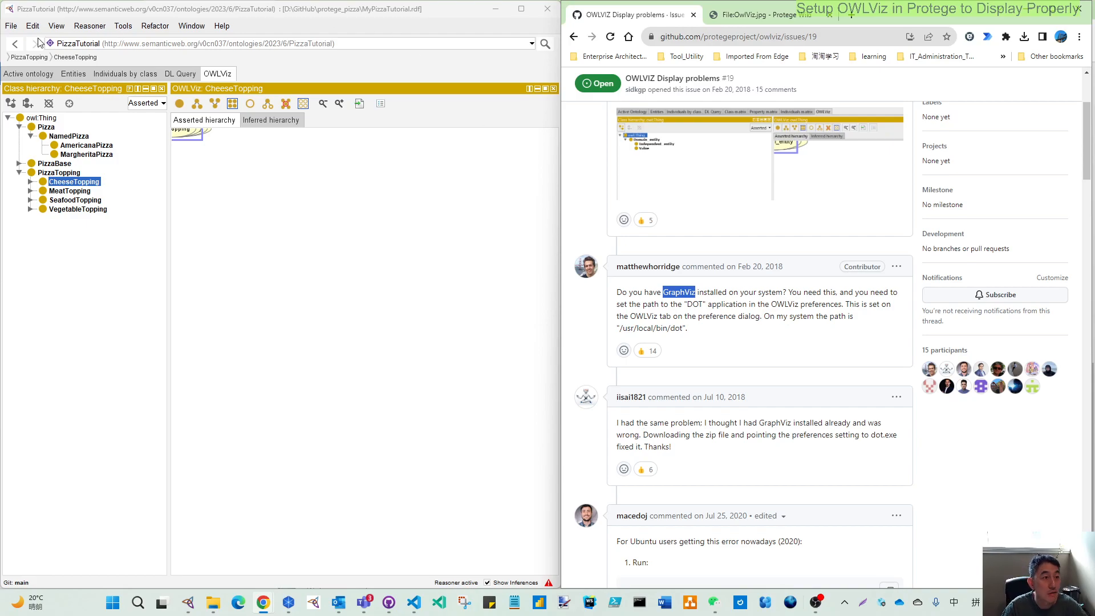
Open OWLViz preferences and select the existing Graphviz 2.38 Path to DOT.
left_click(156, 26)
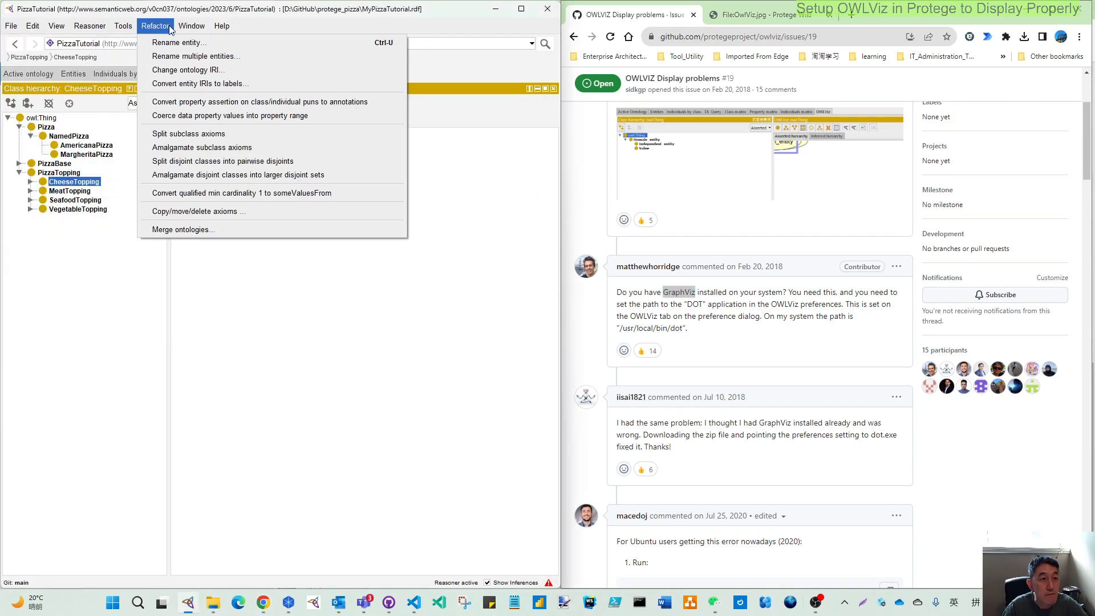
left_click(10, 26)
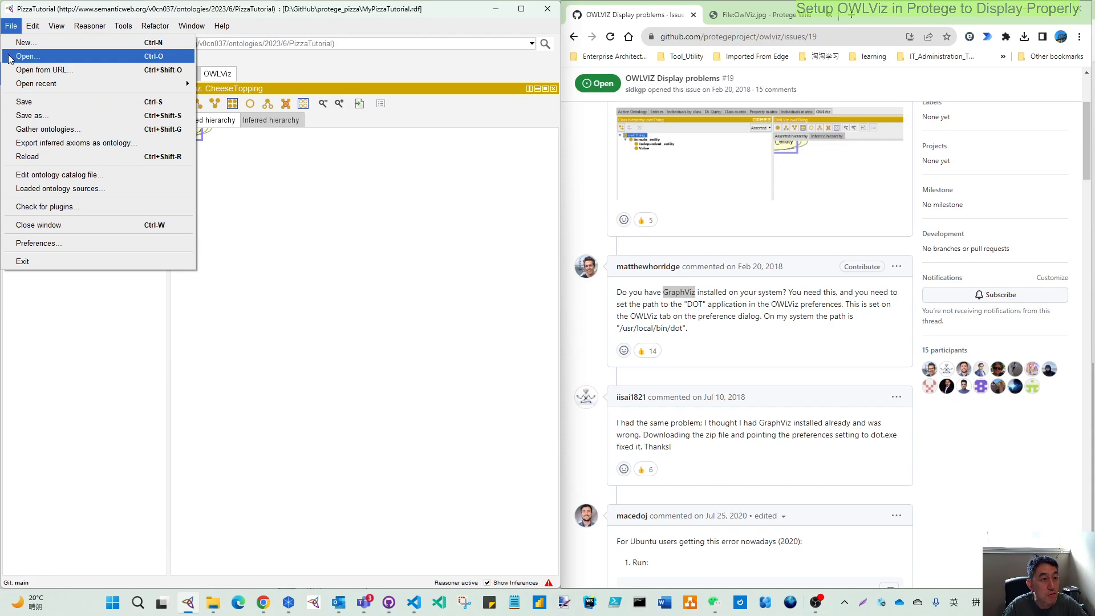
mouse_move(38, 243)
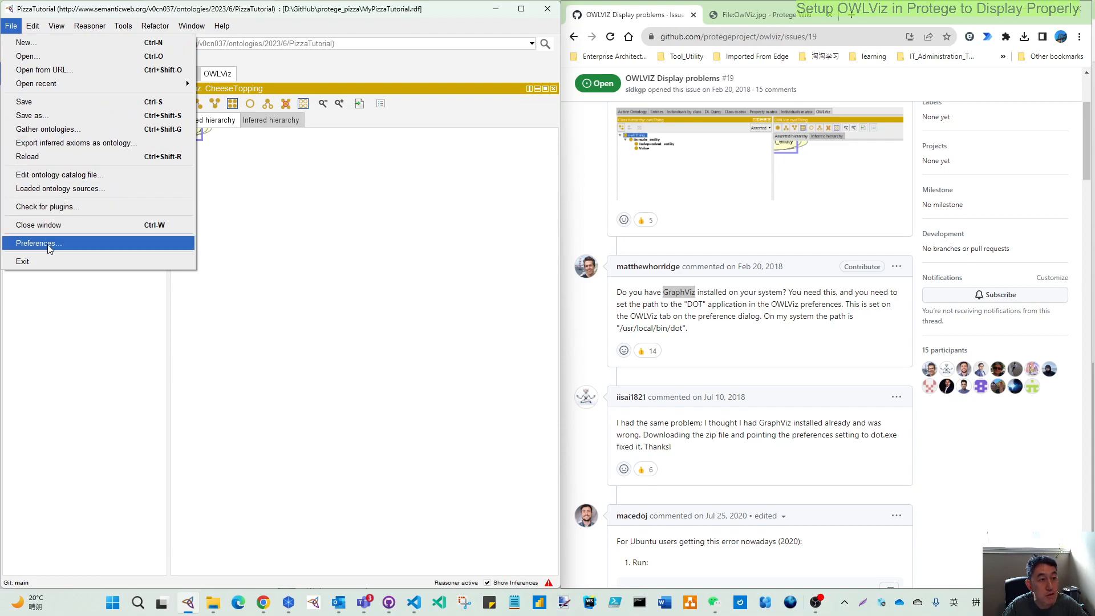
left_click(38, 243)
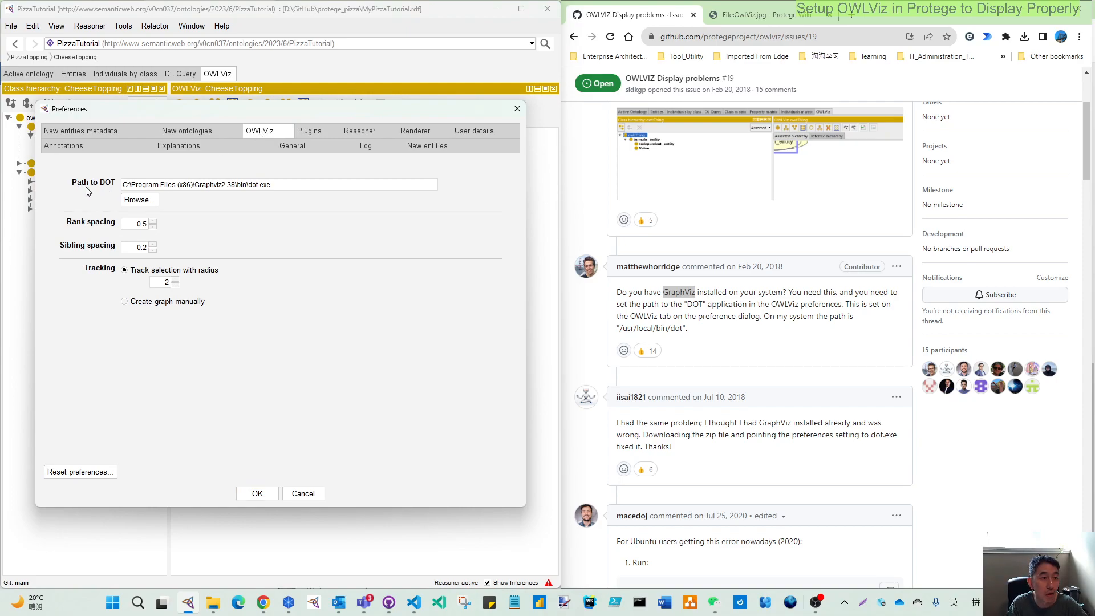
left_click(302, 184)
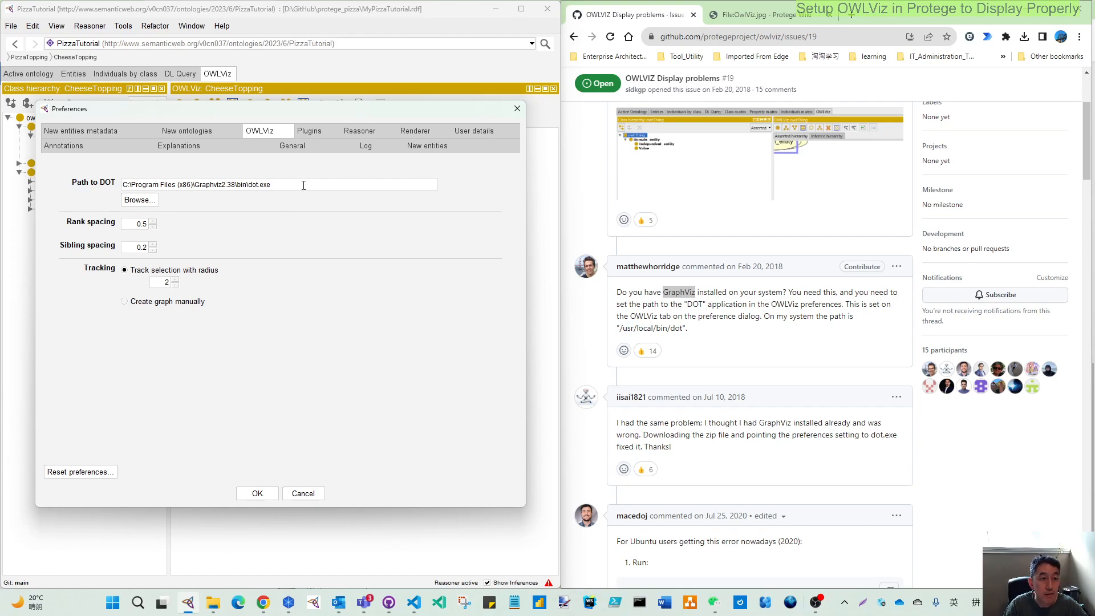
triple_click(209, 184)
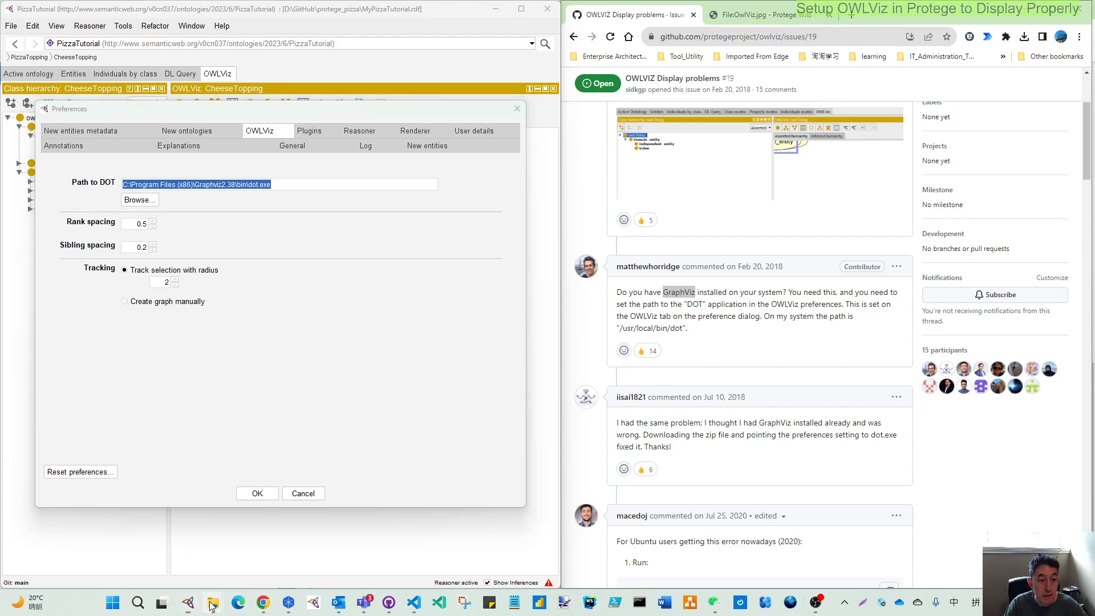
mouse_move(349, 245)
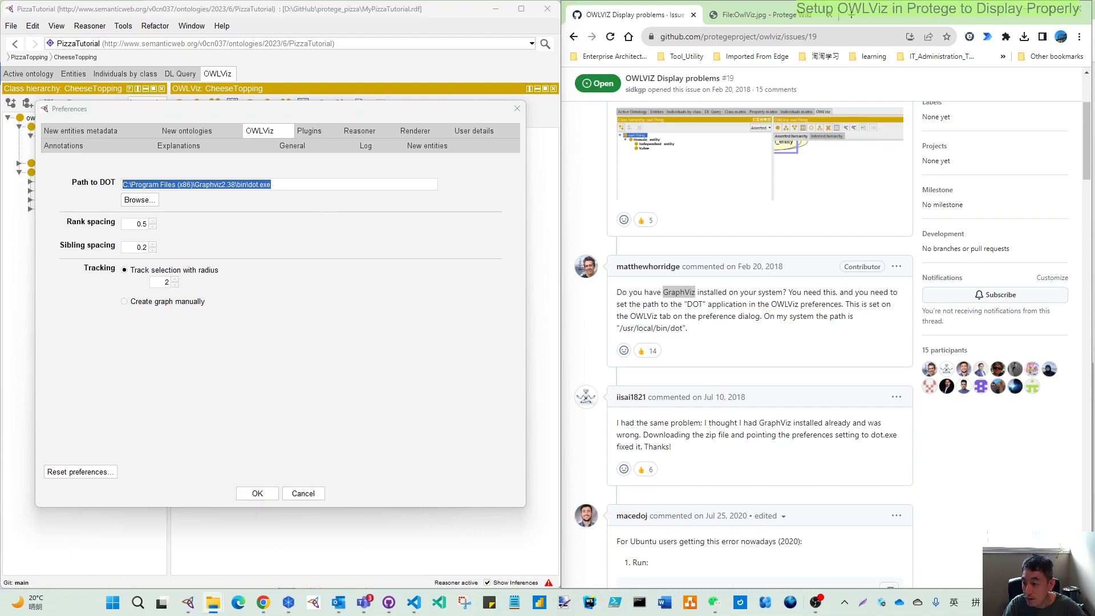
left_click(139, 199)
type("g'")
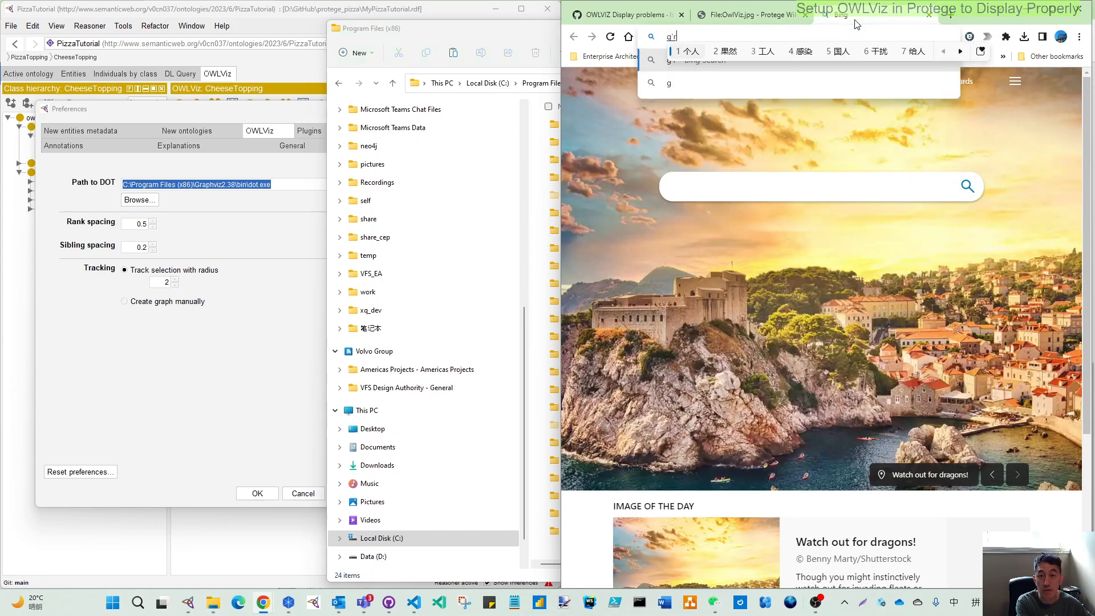
Search for graphviz in a new tab to reach graphviz.org.
type("raphviz")
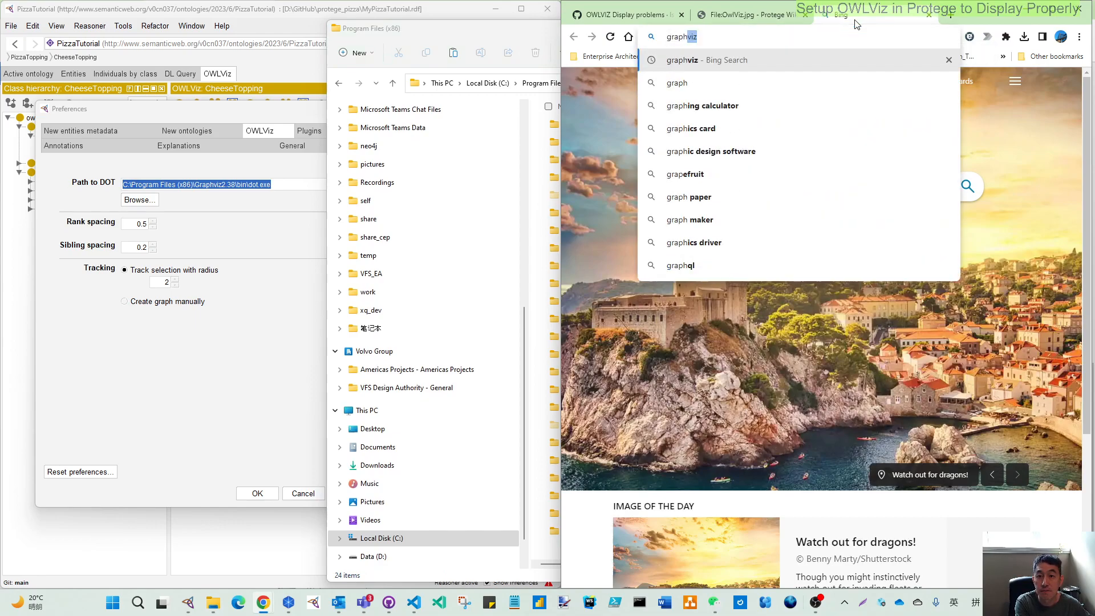
key("Enter")
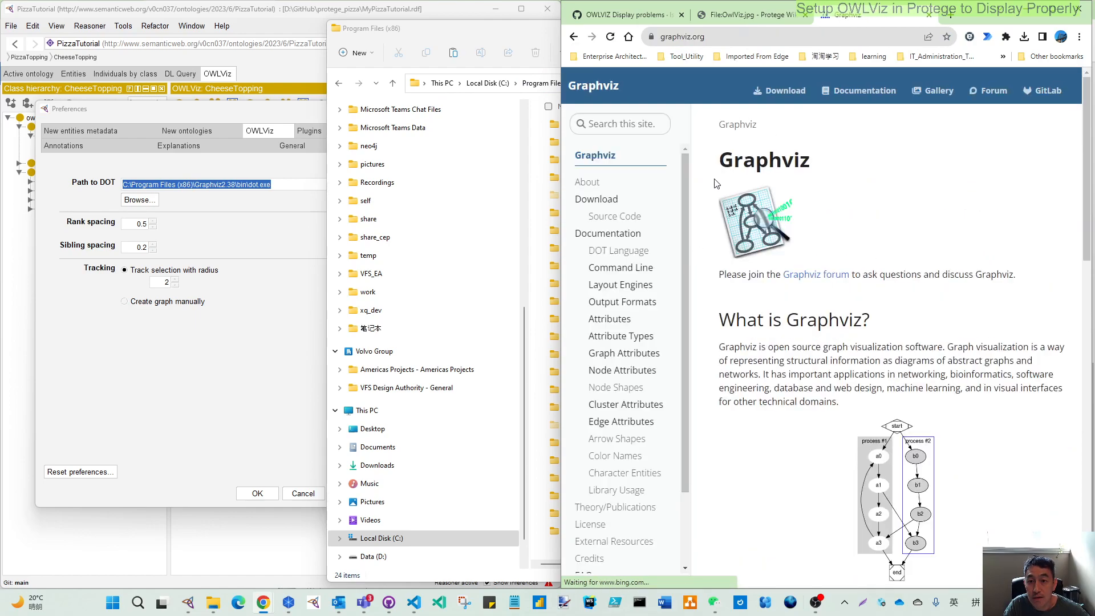
Go to the Graphviz Download page and scroll to the Windows install packages.
left_click(784, 90)
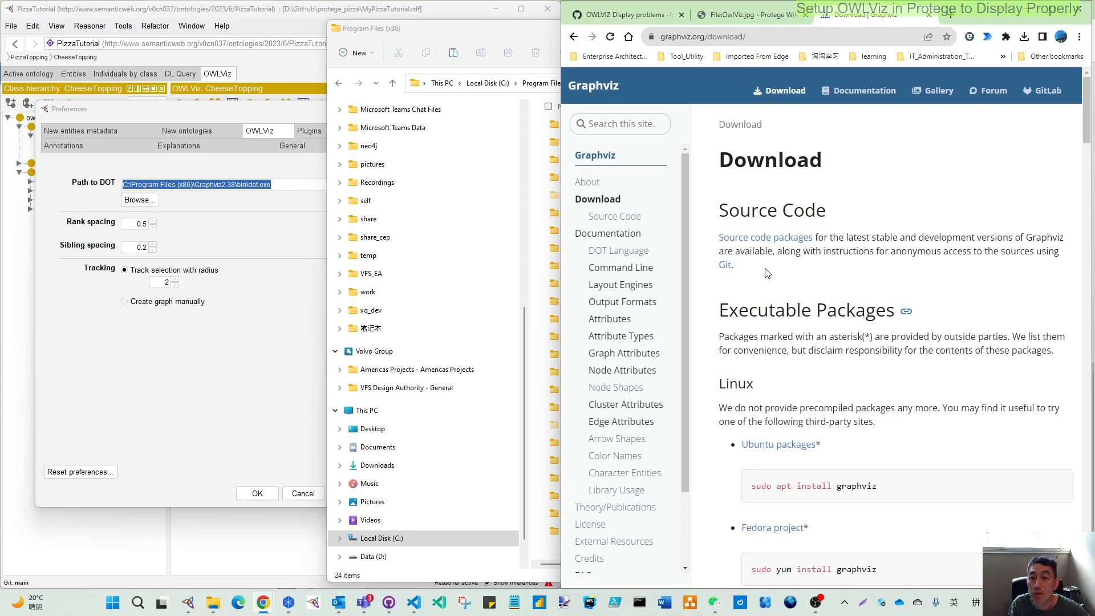
scroll("down", 3)
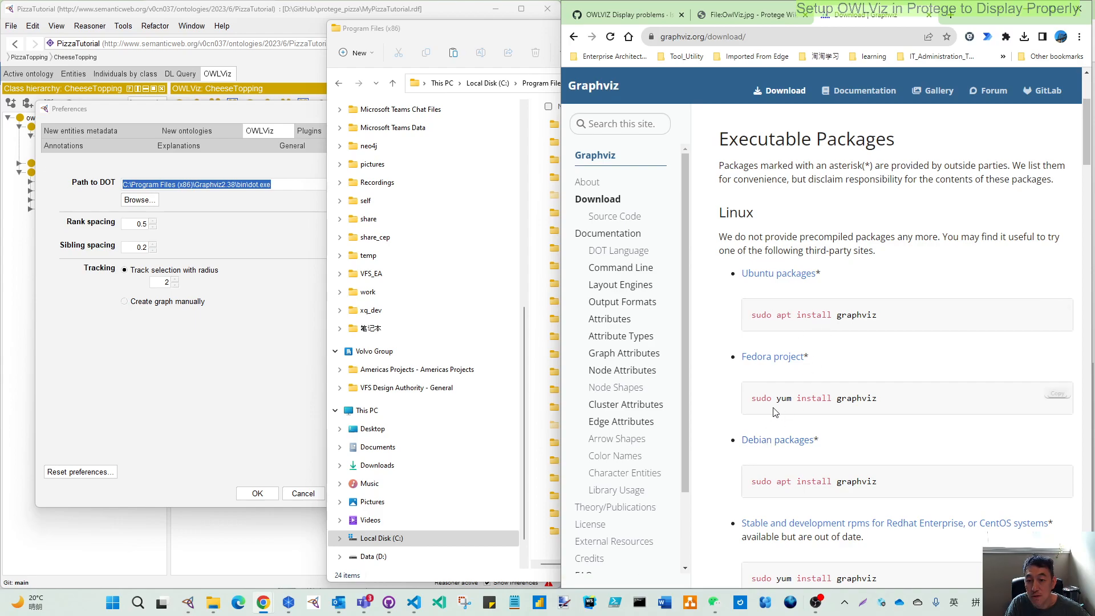
mouse_move(837, 418)
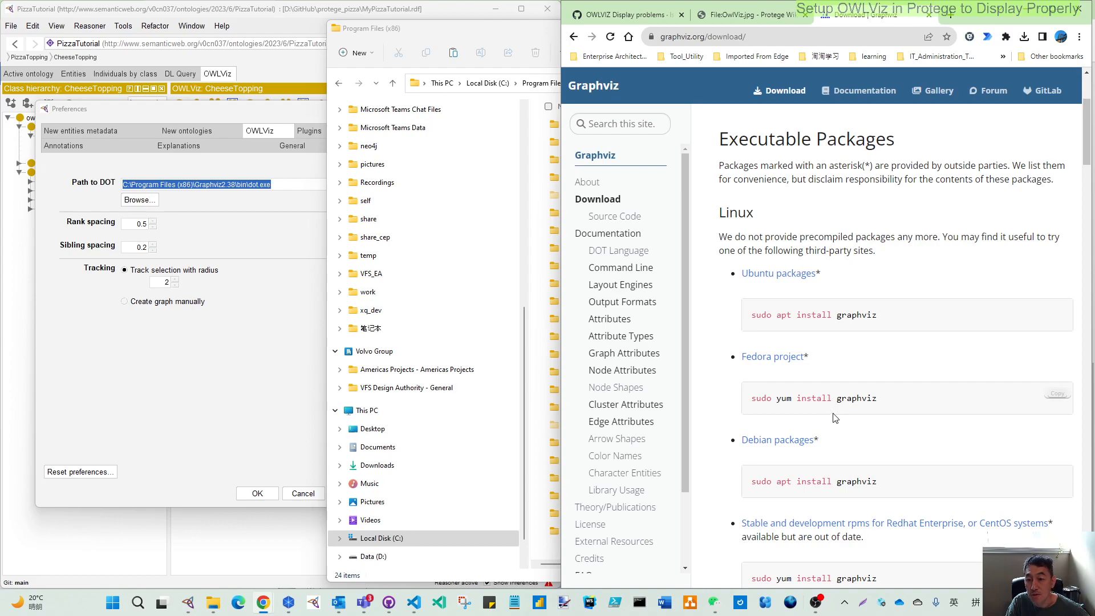
mouse_move(880, 409)
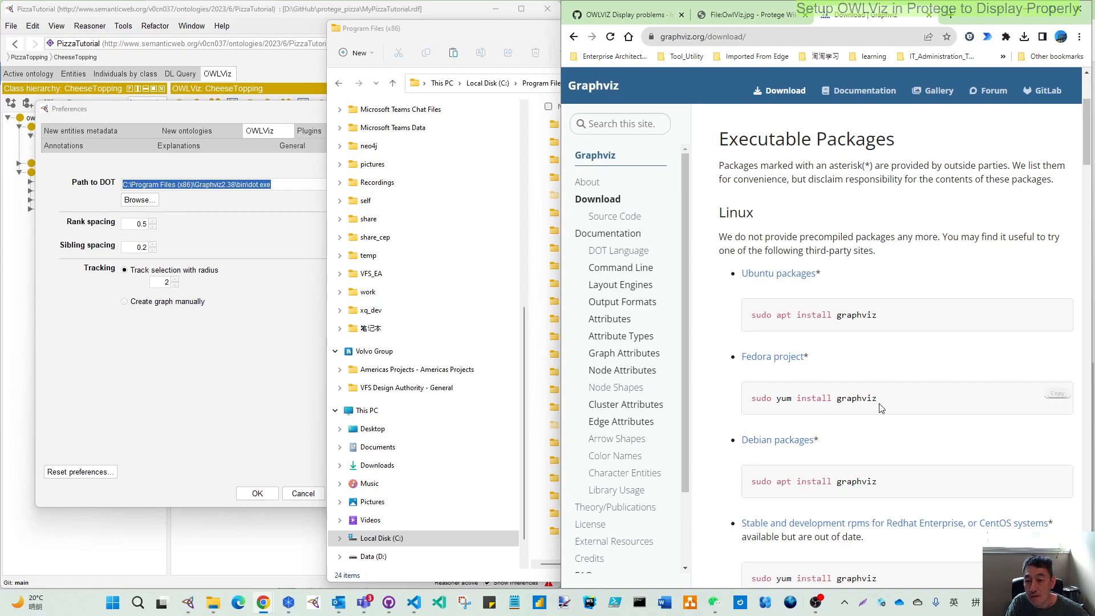
scroll("down", 3)
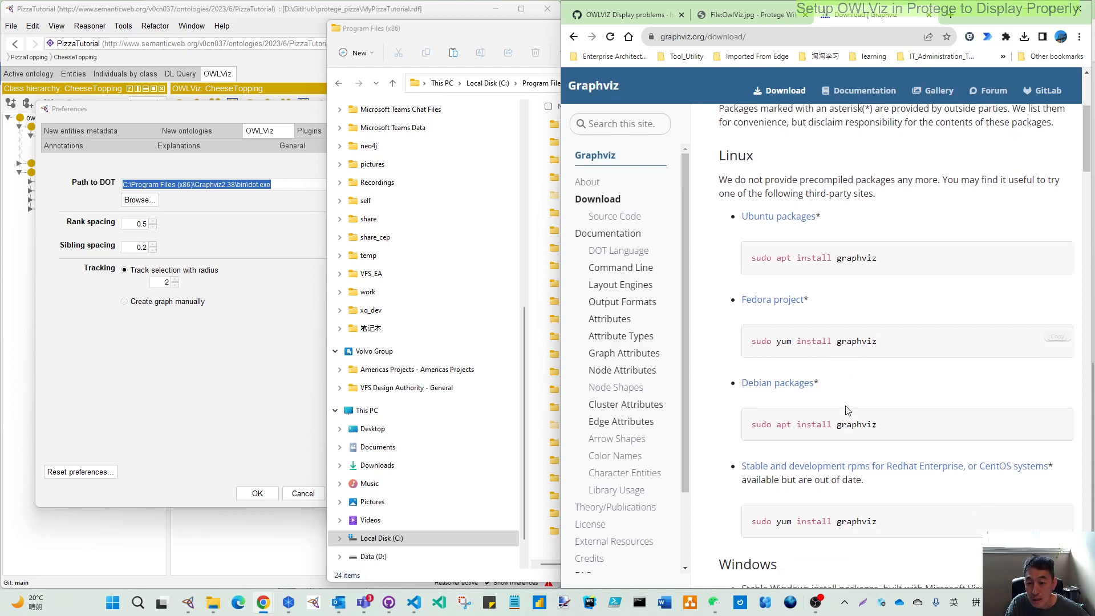
scroll("down", 3)
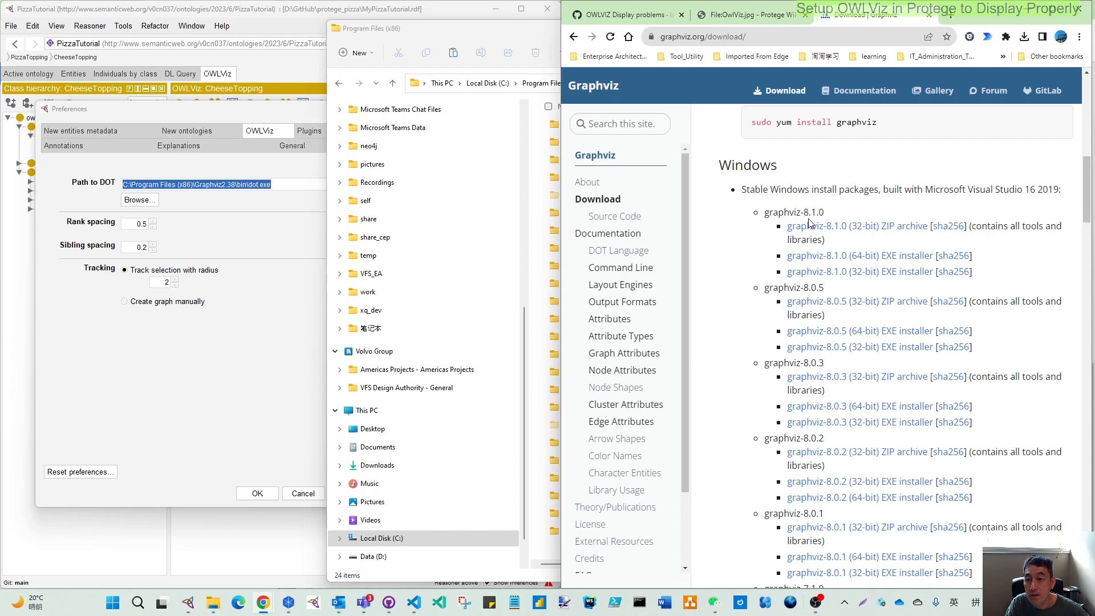
mouse_move(807, 276)
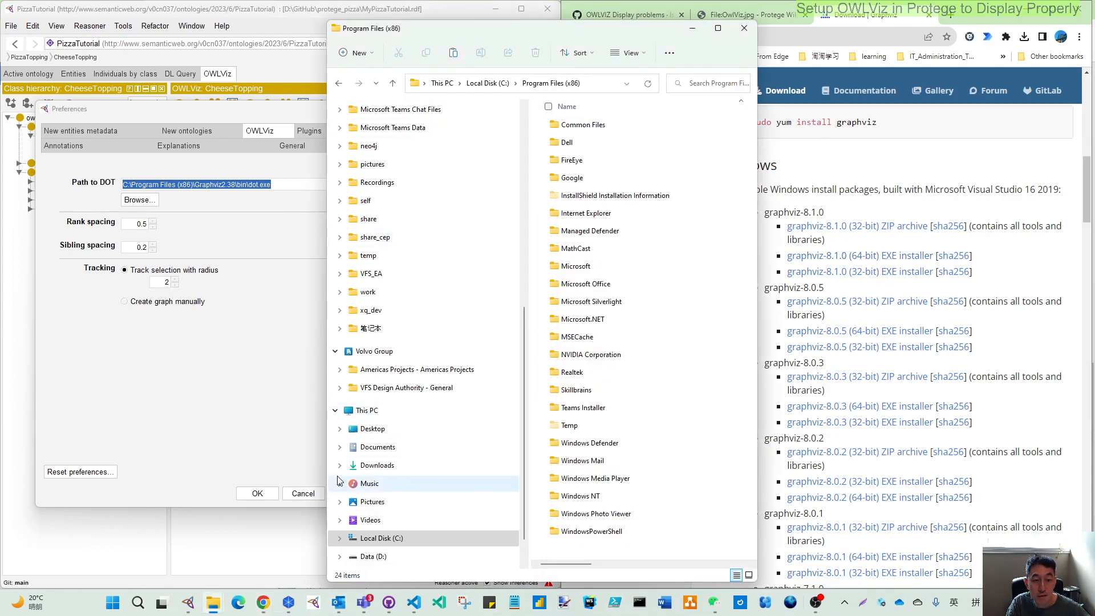
Launch graphviz-install-8.1.0-win64.exe from the Downloads folder.
left_click(377, 466)
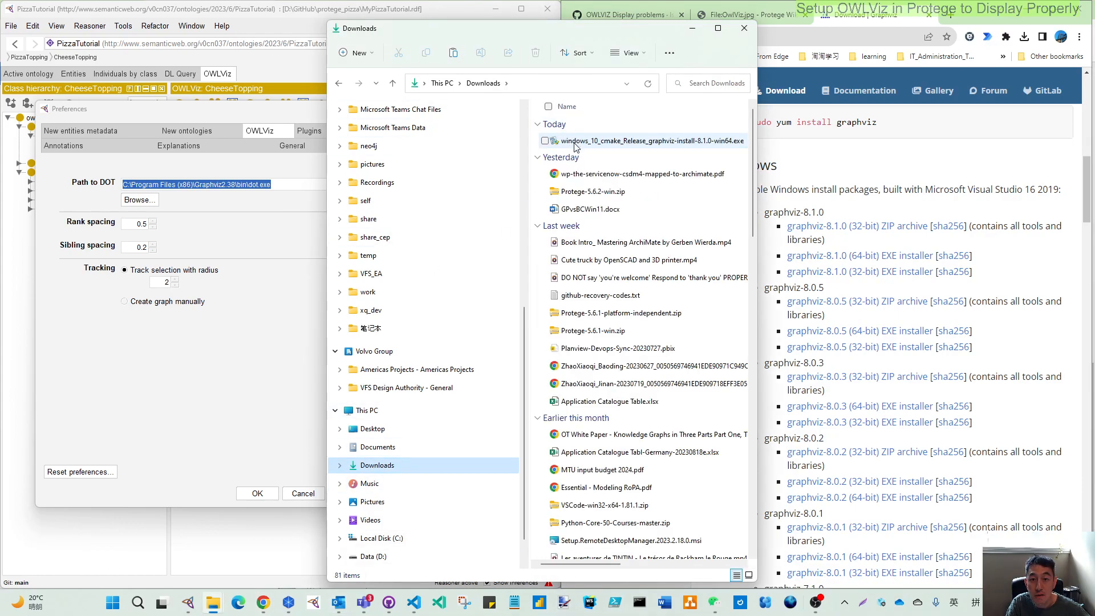
left_click(643, 140)
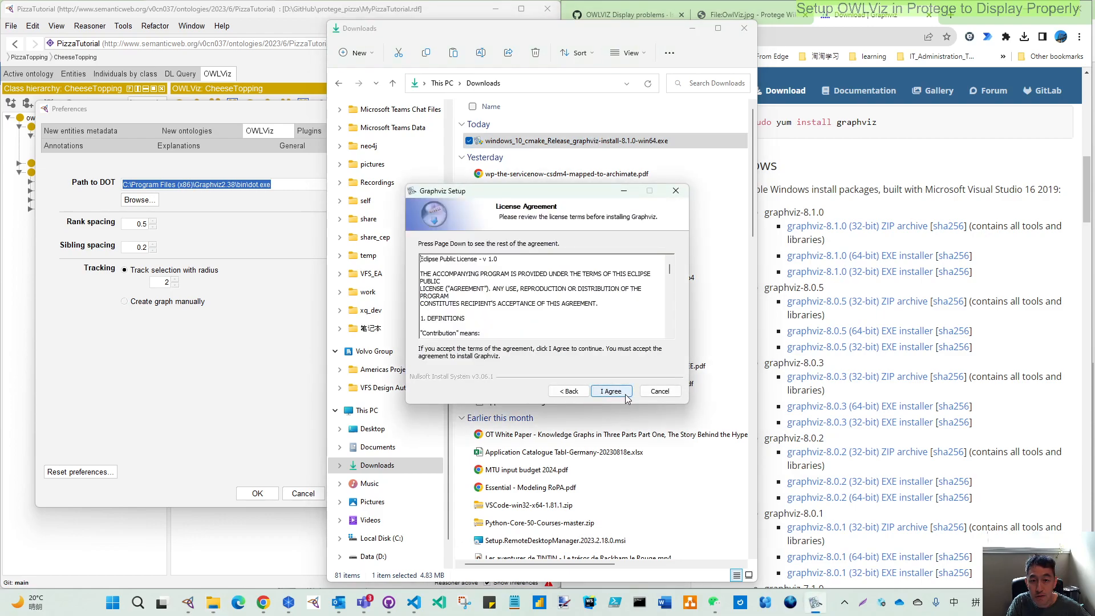
Install Graphviz 8.1.0 to the default folder, adding it to PATH with a desktop icon.
left_click(610, 391)
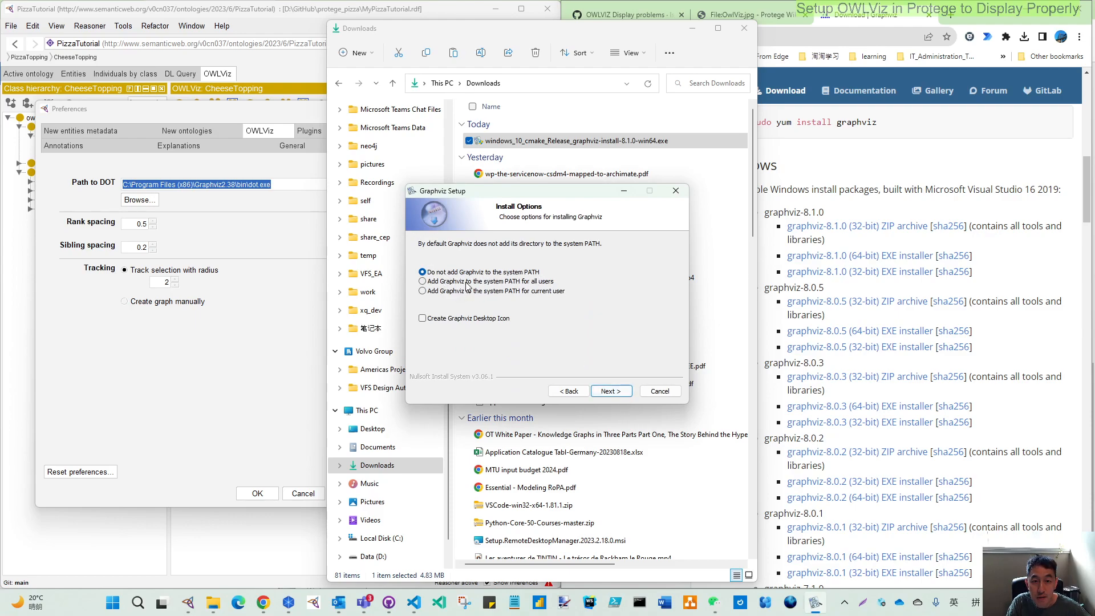
left_click(422, 280)
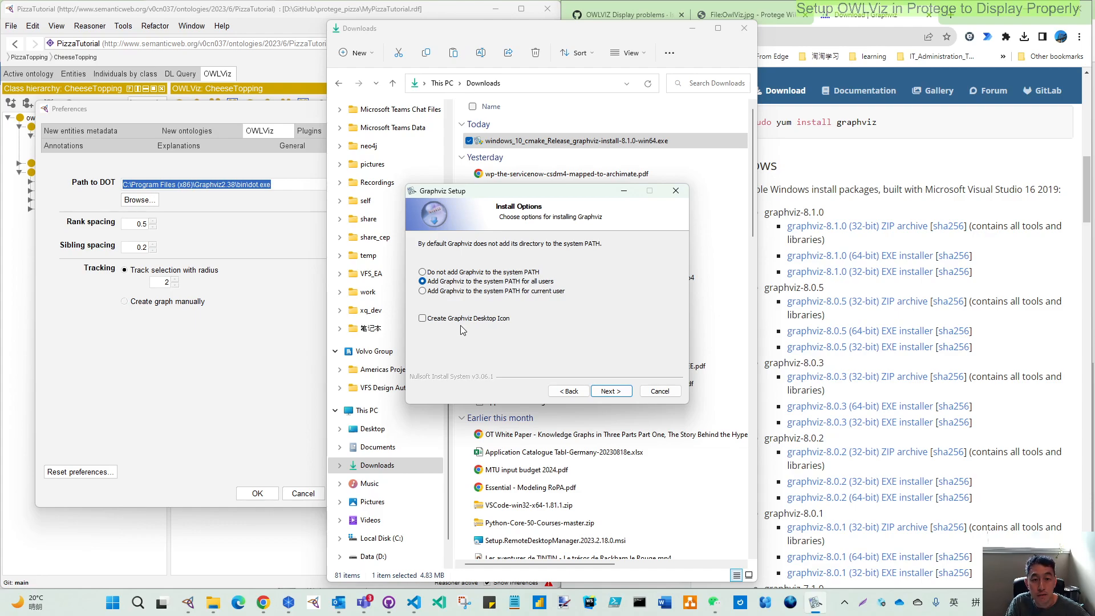
mouse_move(534, 291)
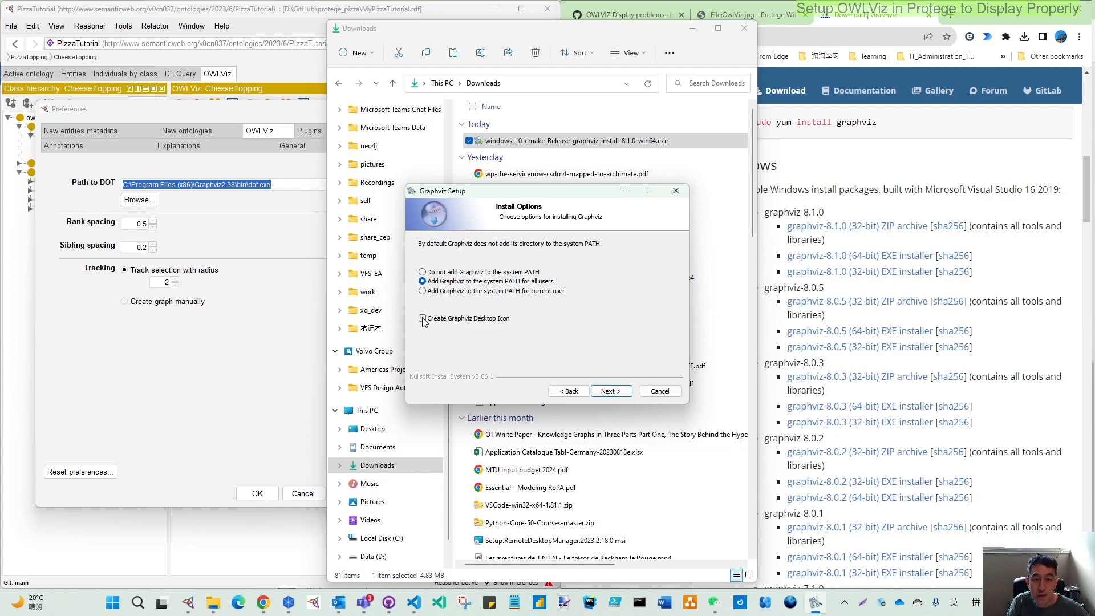
left_click(422, 318)
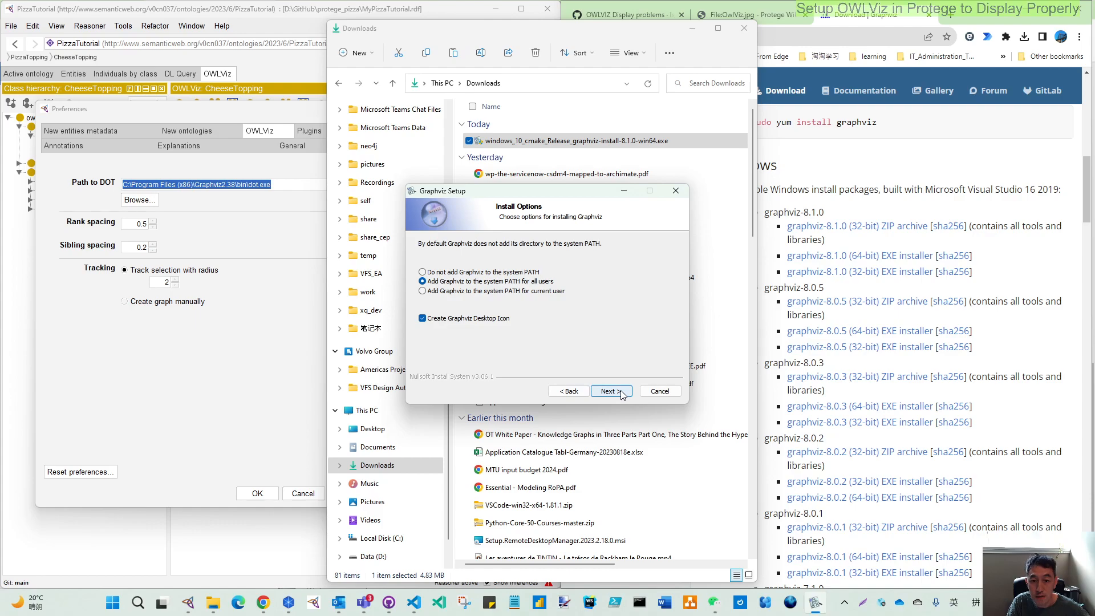
left_click(608, 390)
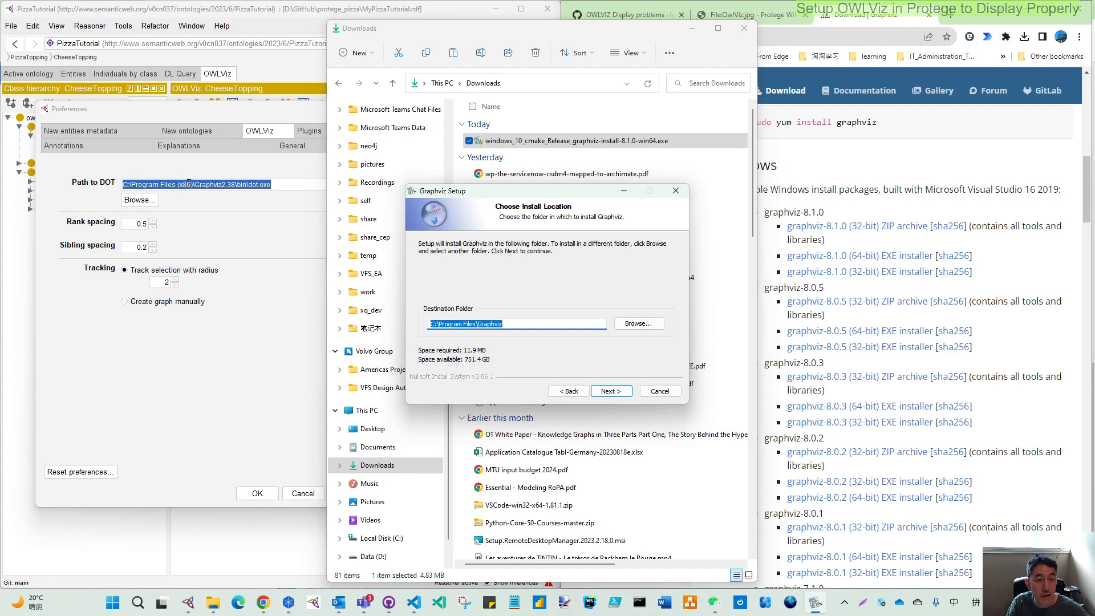
mouse_move(511, 320)
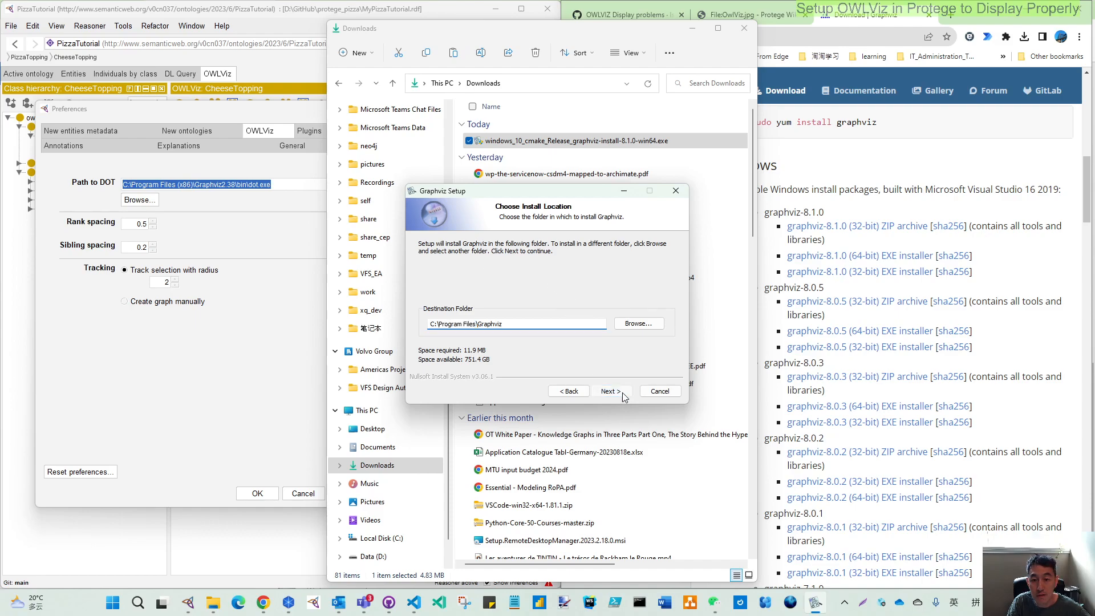
left_click(610, 391)
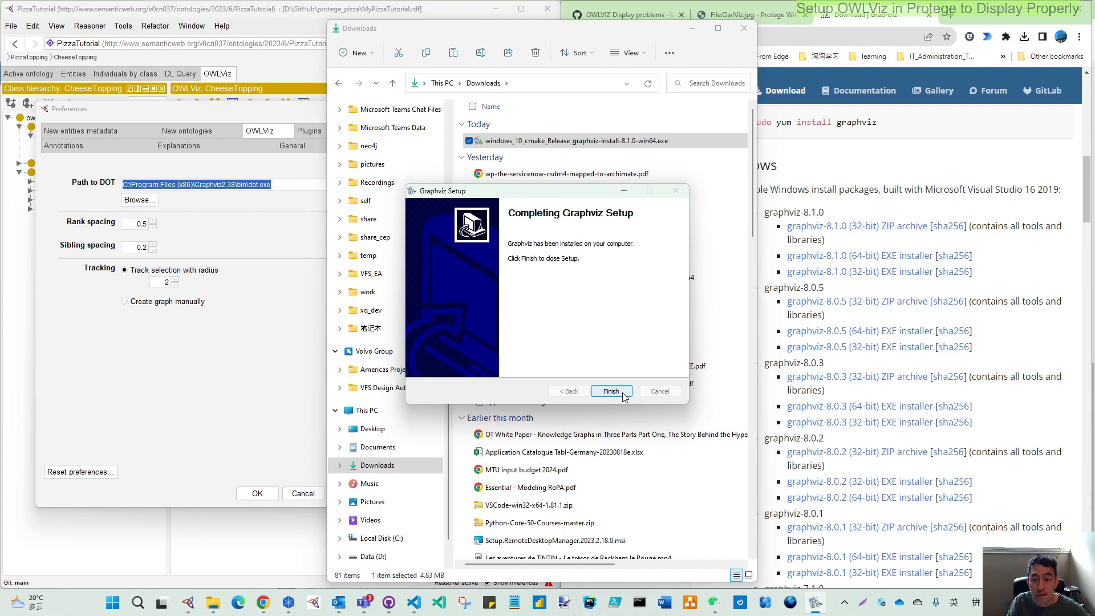
Close the finished Graphviz setup and select VegetableTopping, then PizzaTopping in Protégé.
left_click(610, 392)
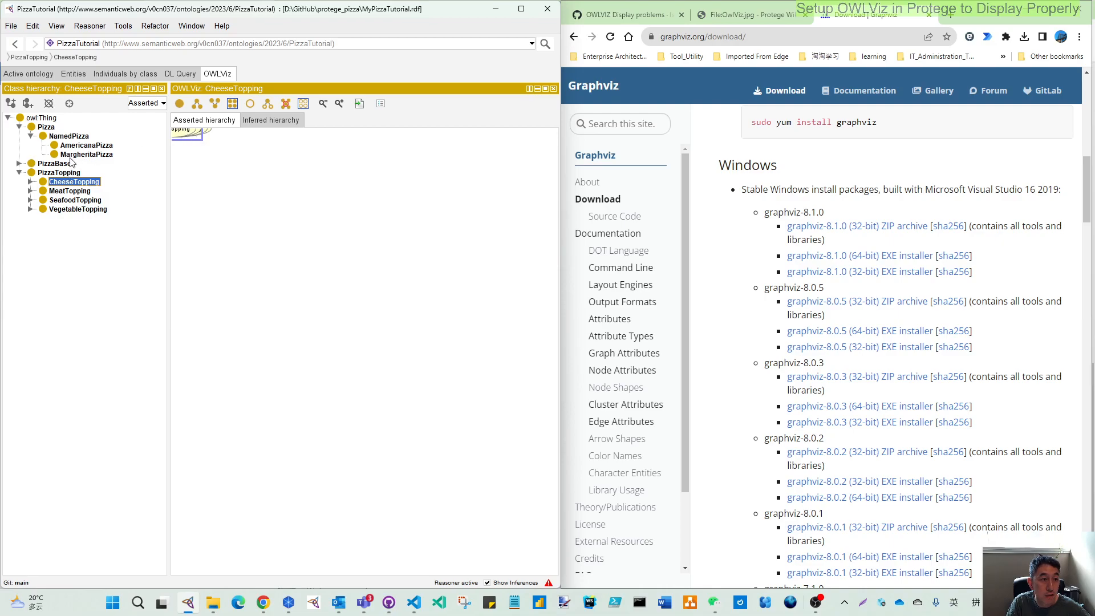
left_click(78, 209)
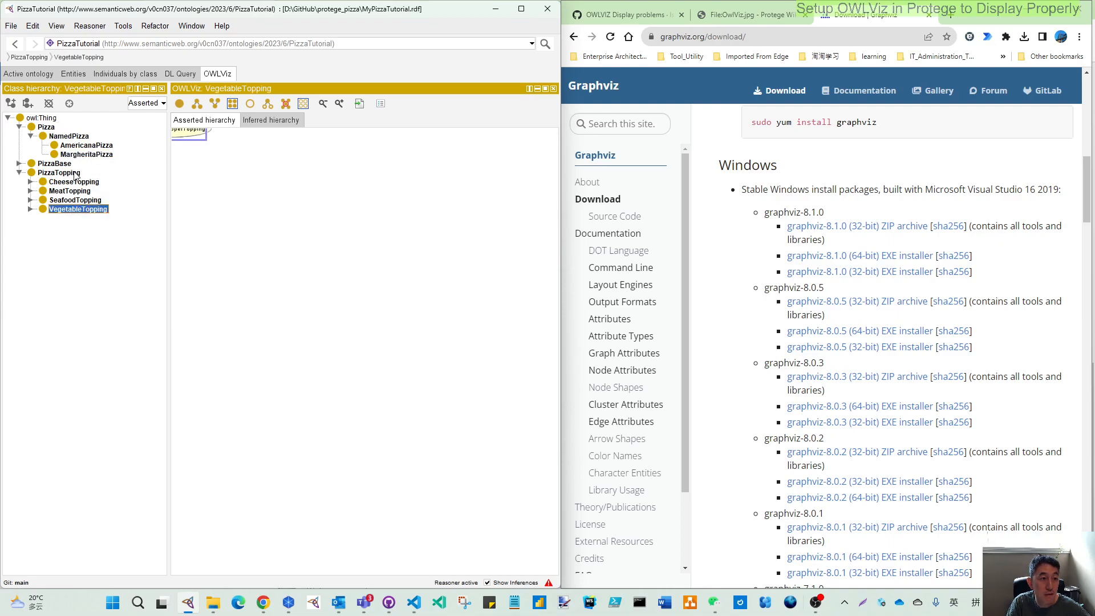
left_click(70, 191)
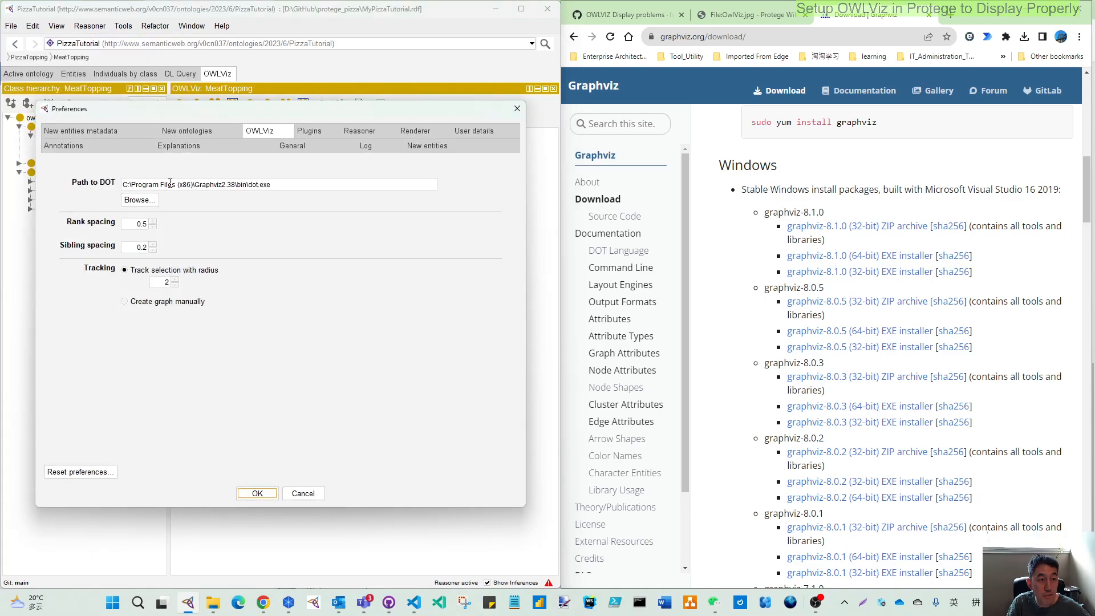
Set the DOT path to C:\Program Files\Graphviz\bin\dot.exe and accept the preferences.
left_click(138, 200)
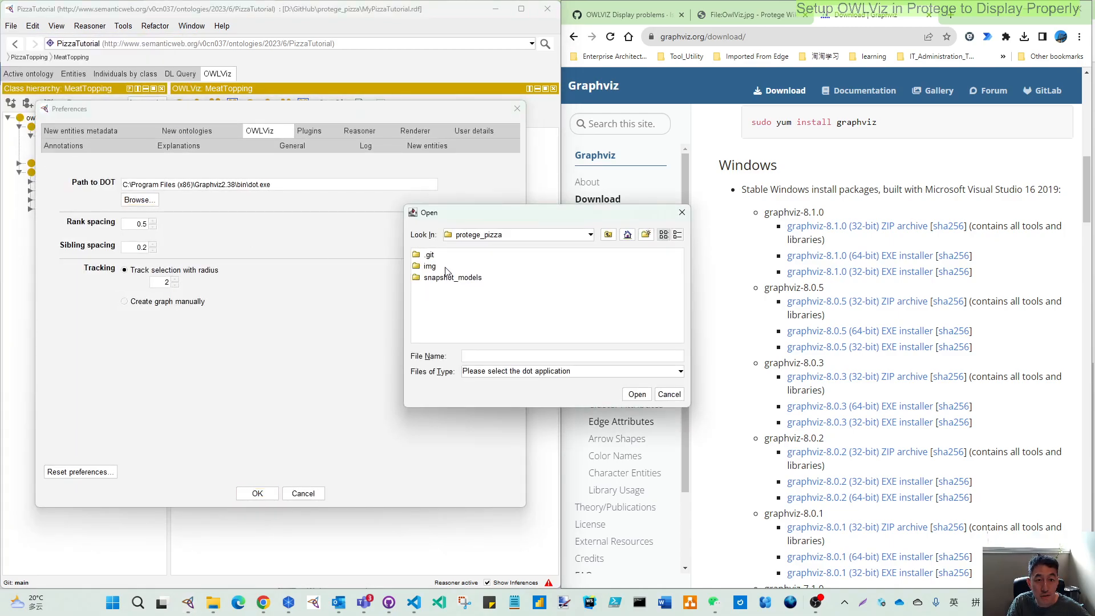
left_click(608, 233)
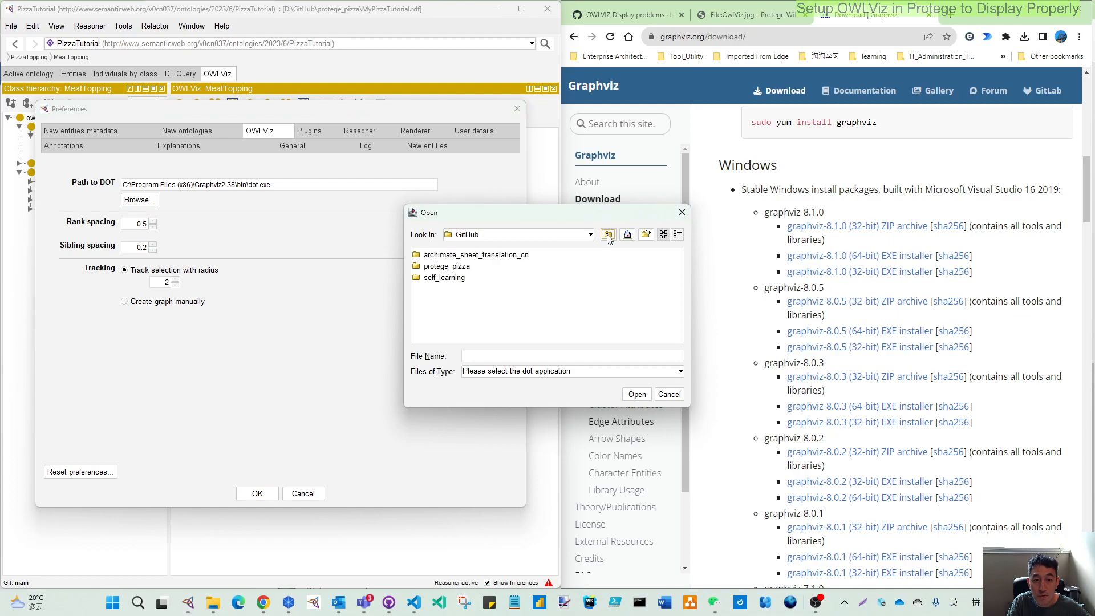
left_click(607, 234)
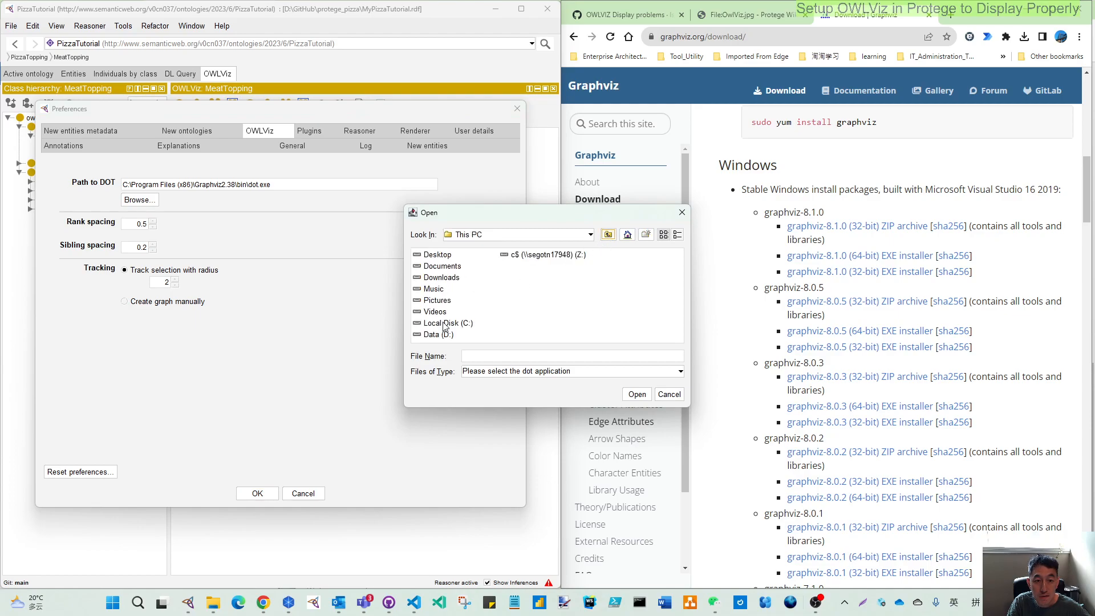
double_click(443, 323)
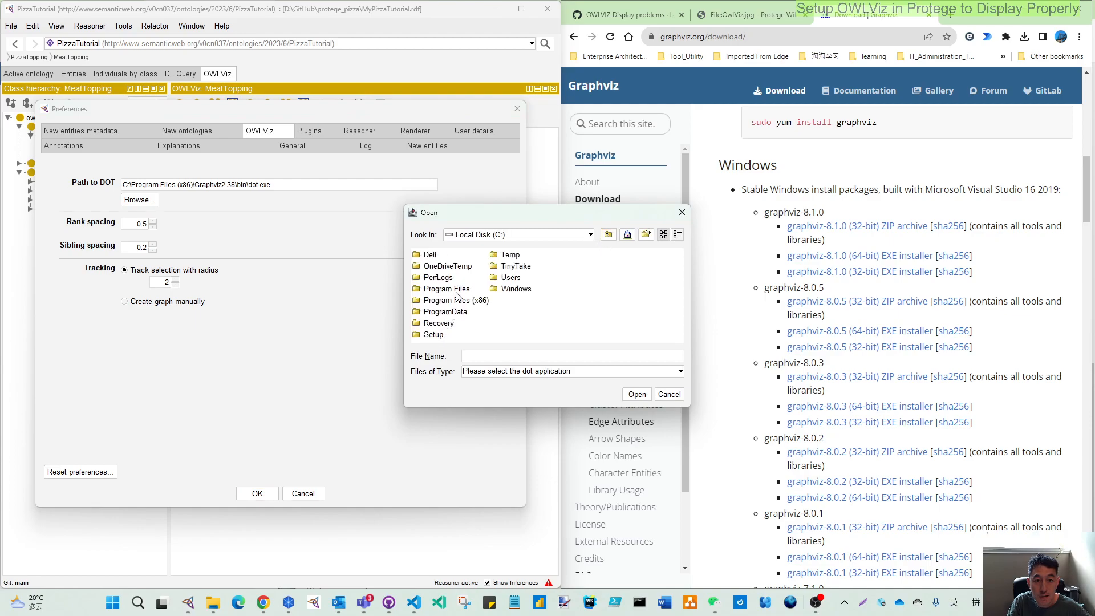
double_click(446, 289)
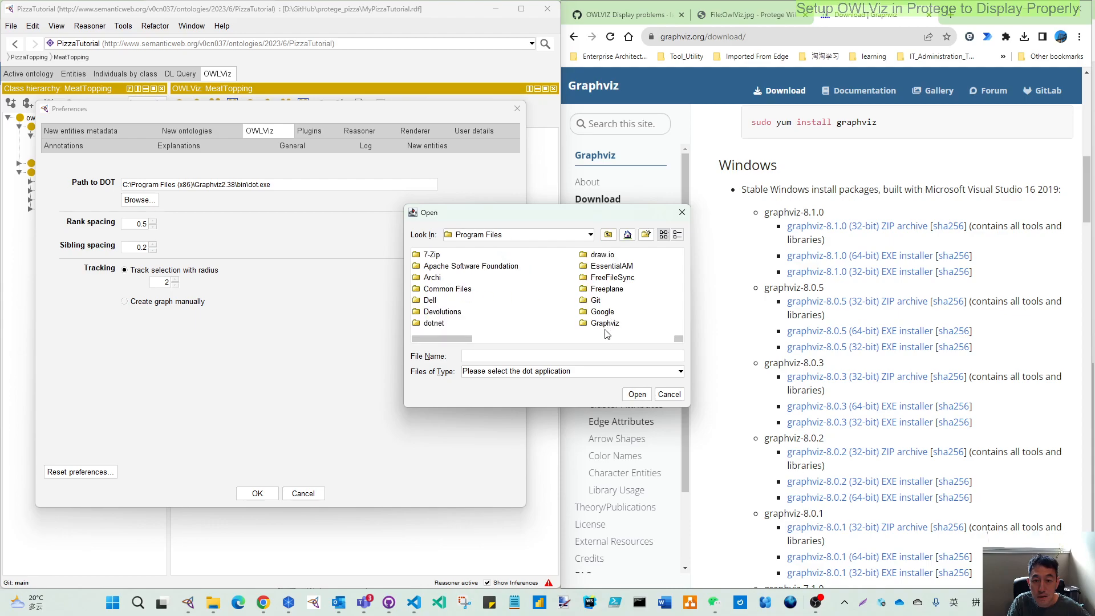
double_click(605, 323)
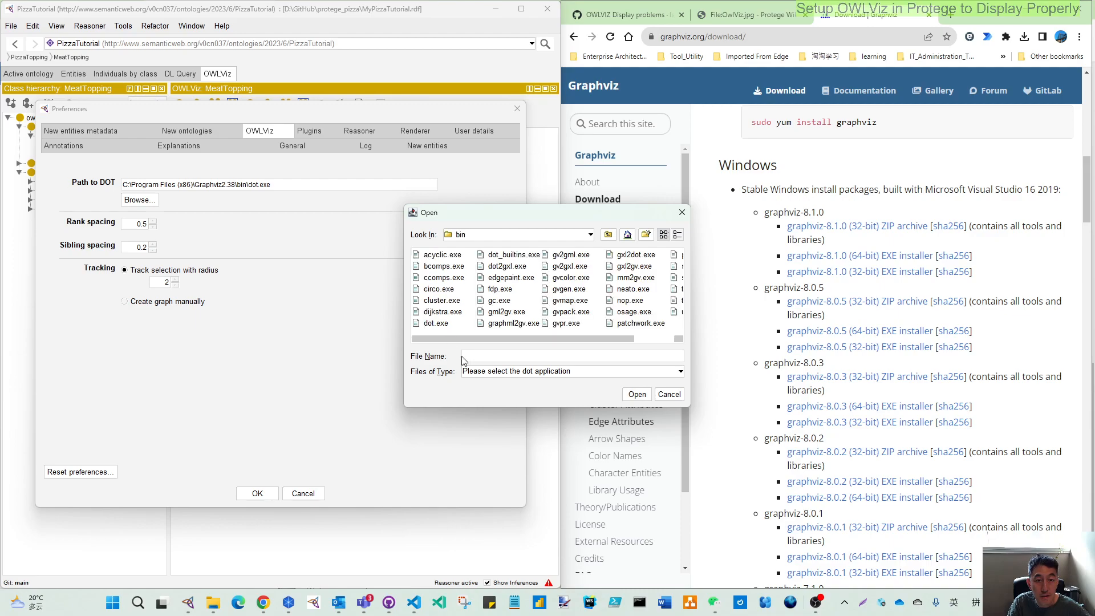
left_click(433, 323)
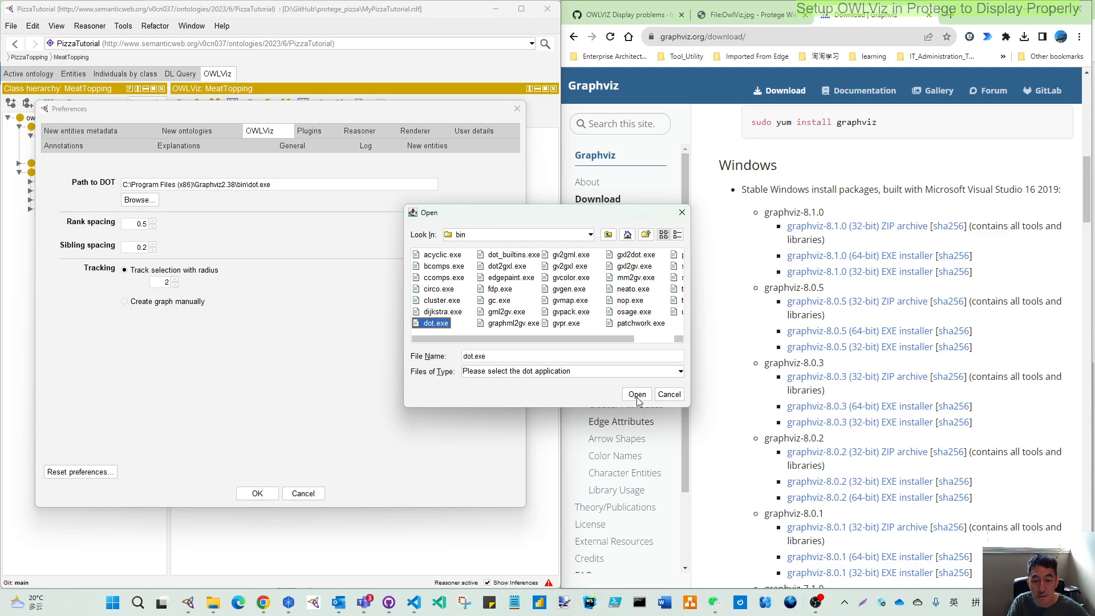
left_click(635, 394)
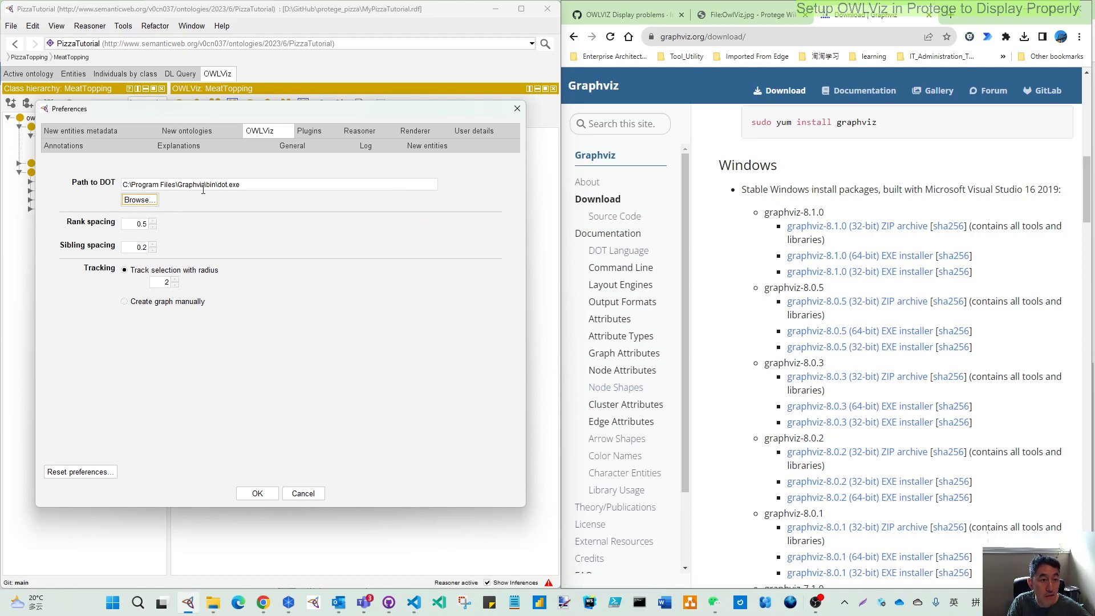
left_click(257, 493)
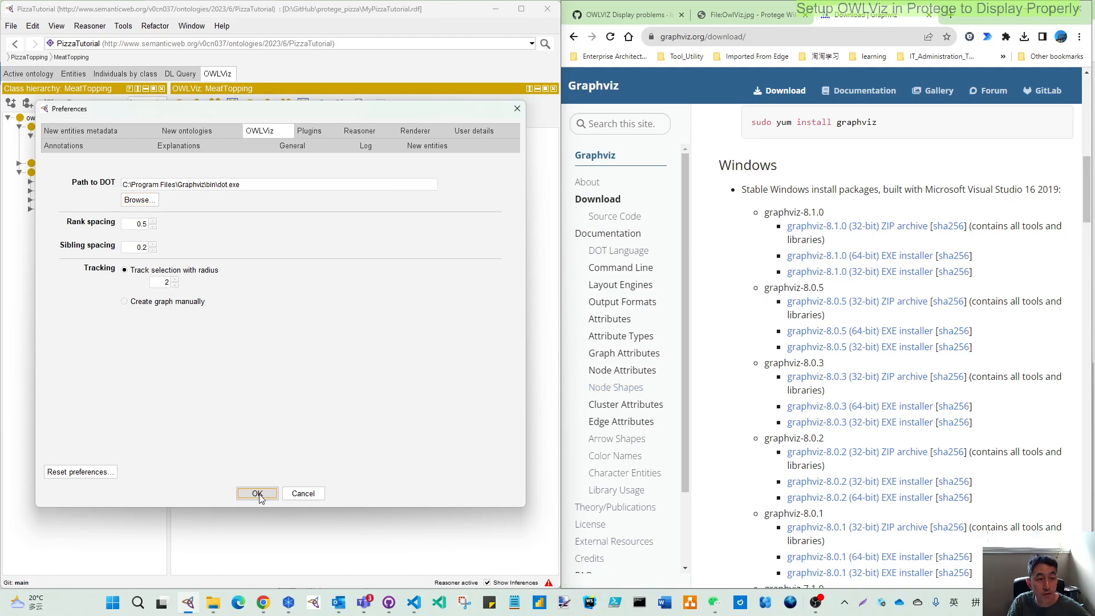
left_click(256, 493)
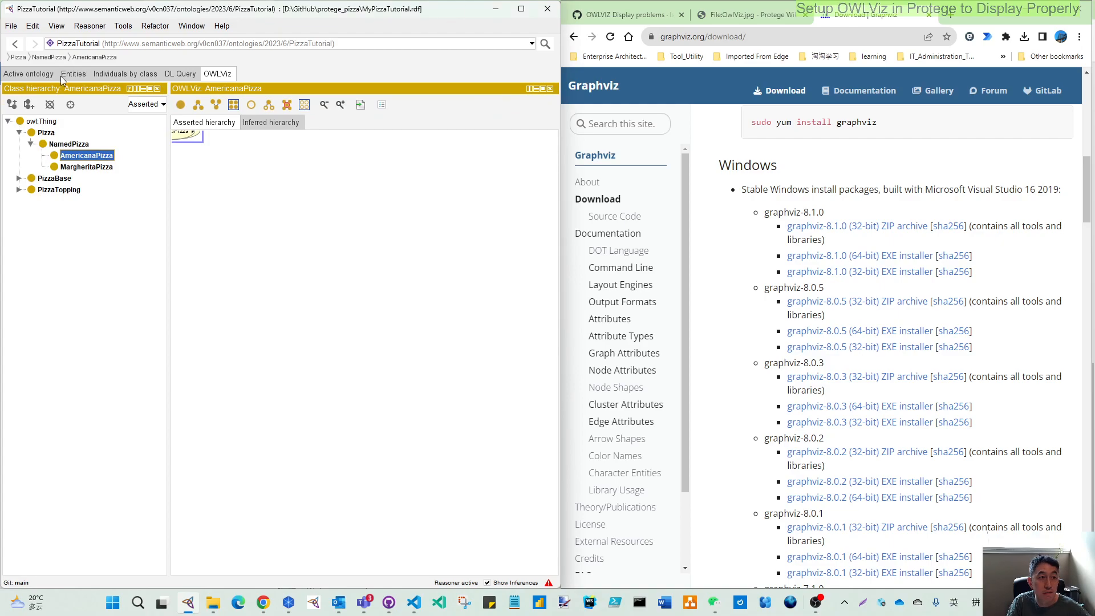
Close Protégé from the File menu.
left_click(10, 26)
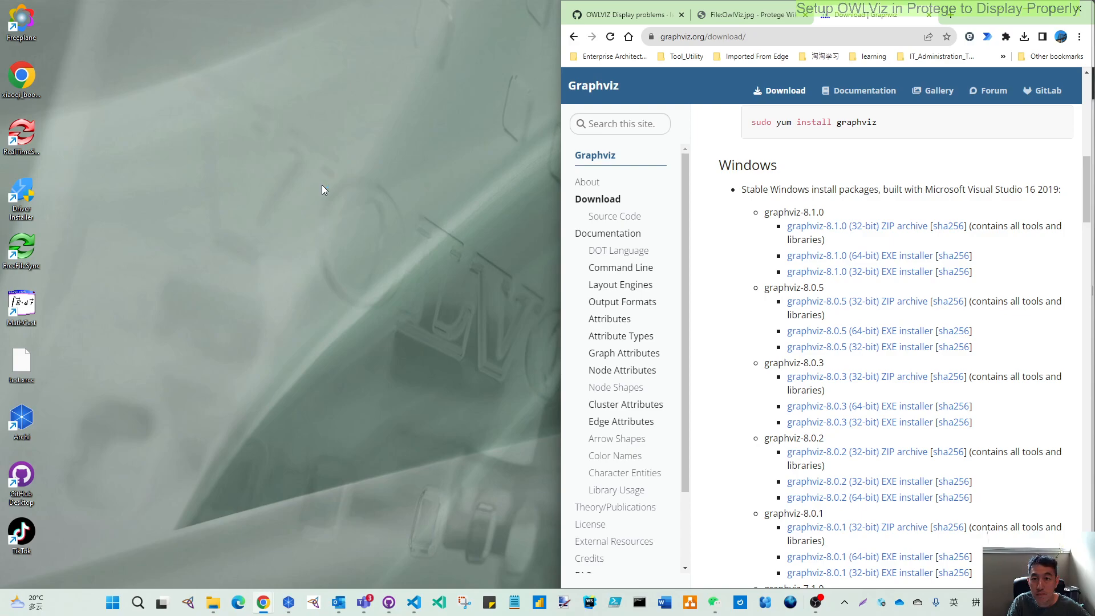
mouse_move(744, 13)
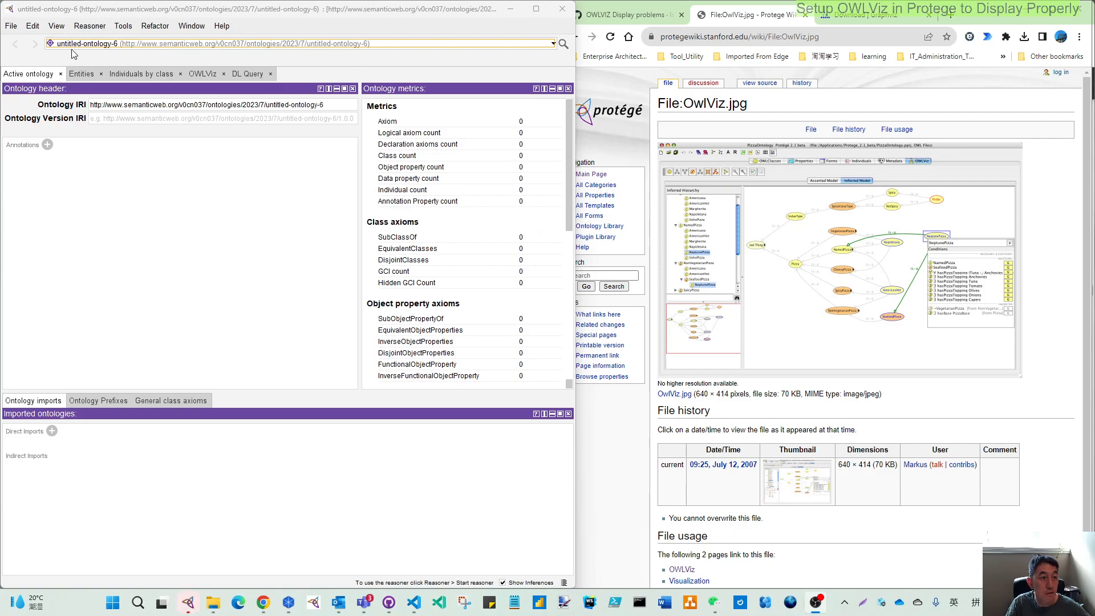
Reopen PizzaTutorial from recent files and view Pizza's class graph in OWLViz.
left_click(10, 26)
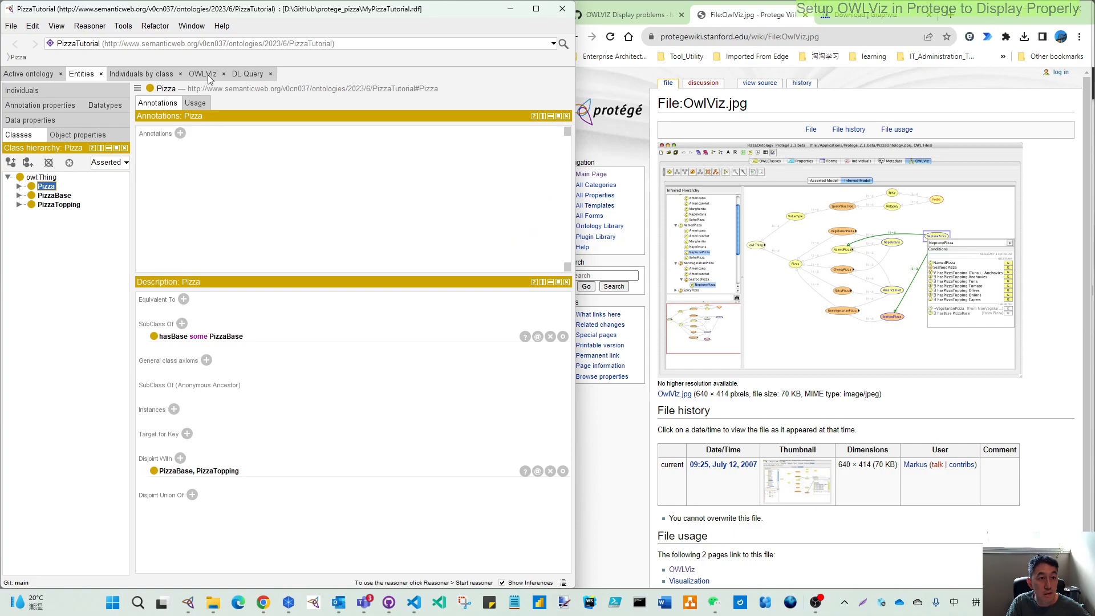
left_click(202, 73)
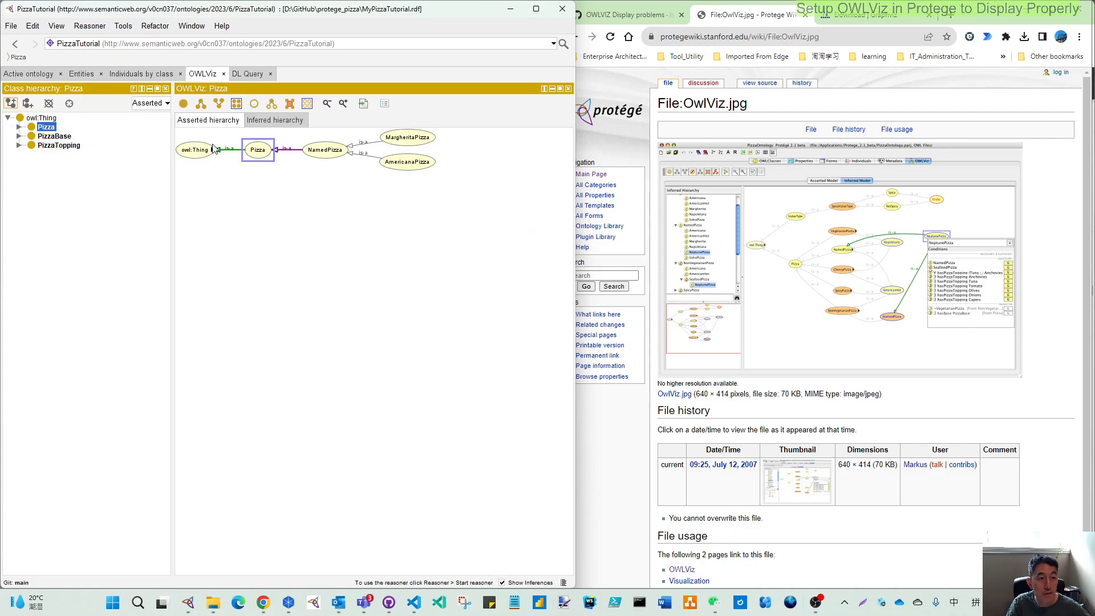
left_click(10, 25)
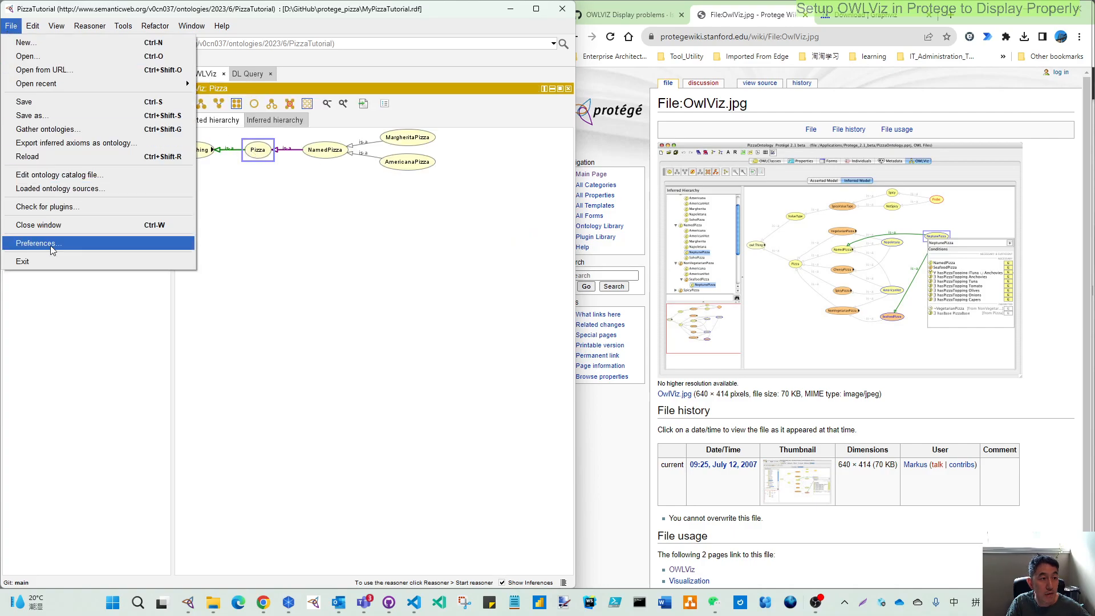
left_click(37, 243)
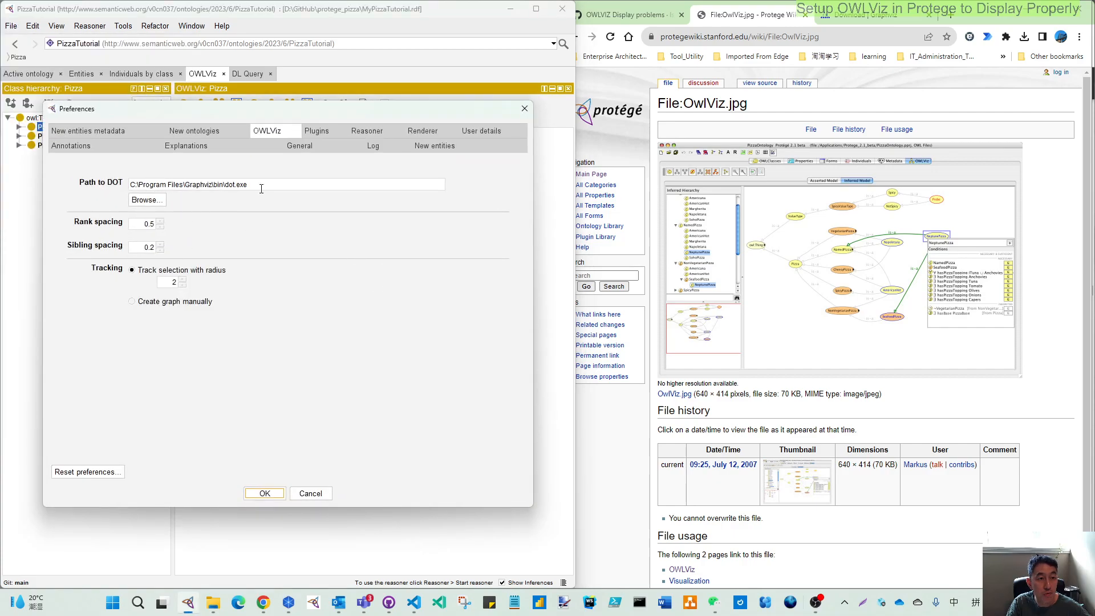
triple_click(189, 184)
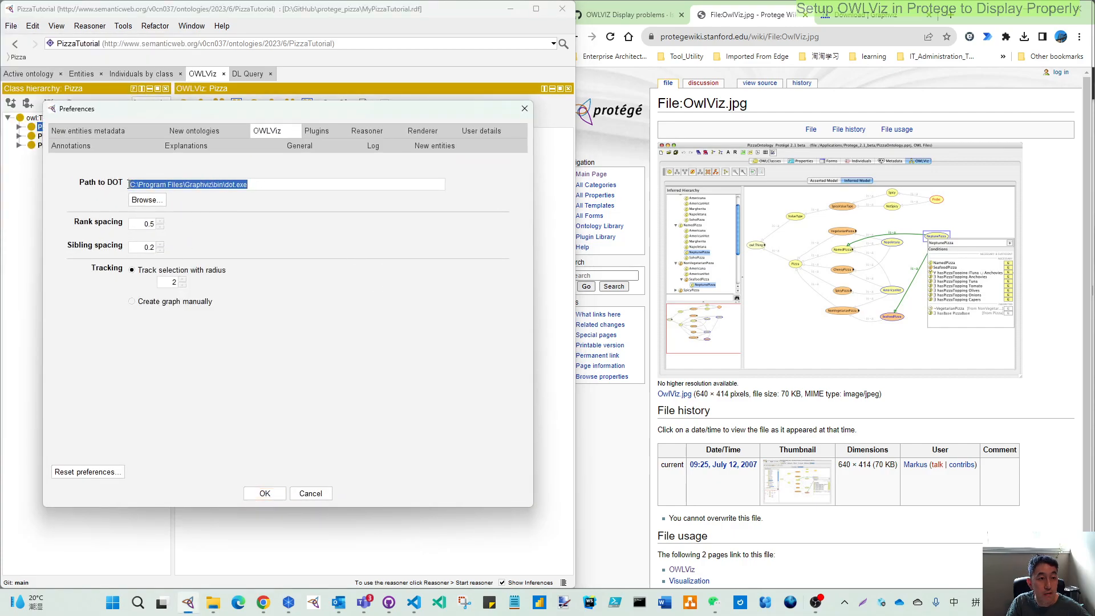
left_click(264, 493)
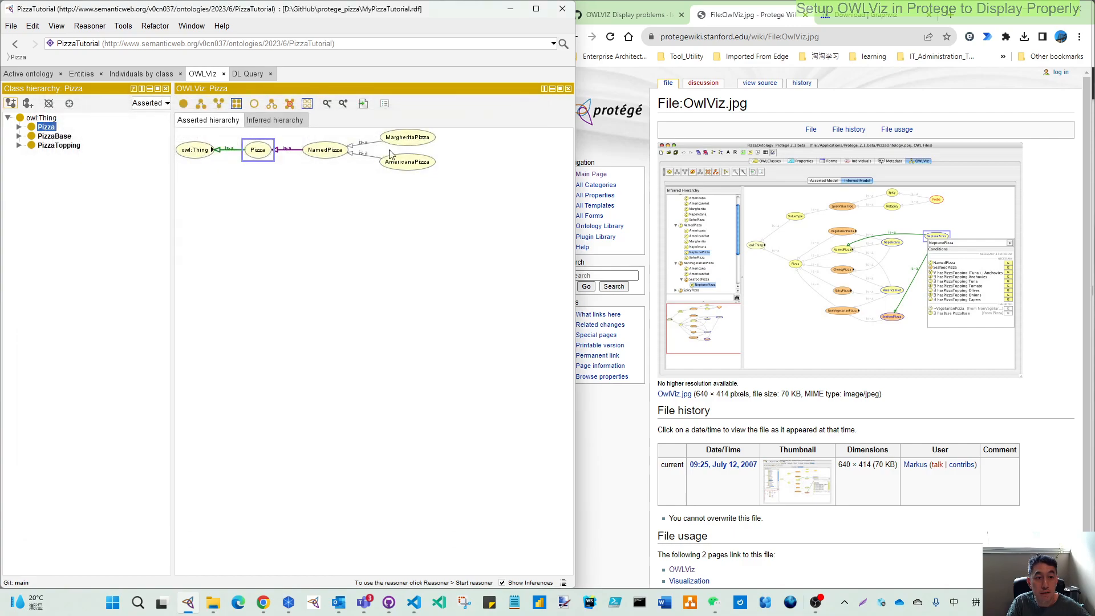
mouse_move(361, 155)
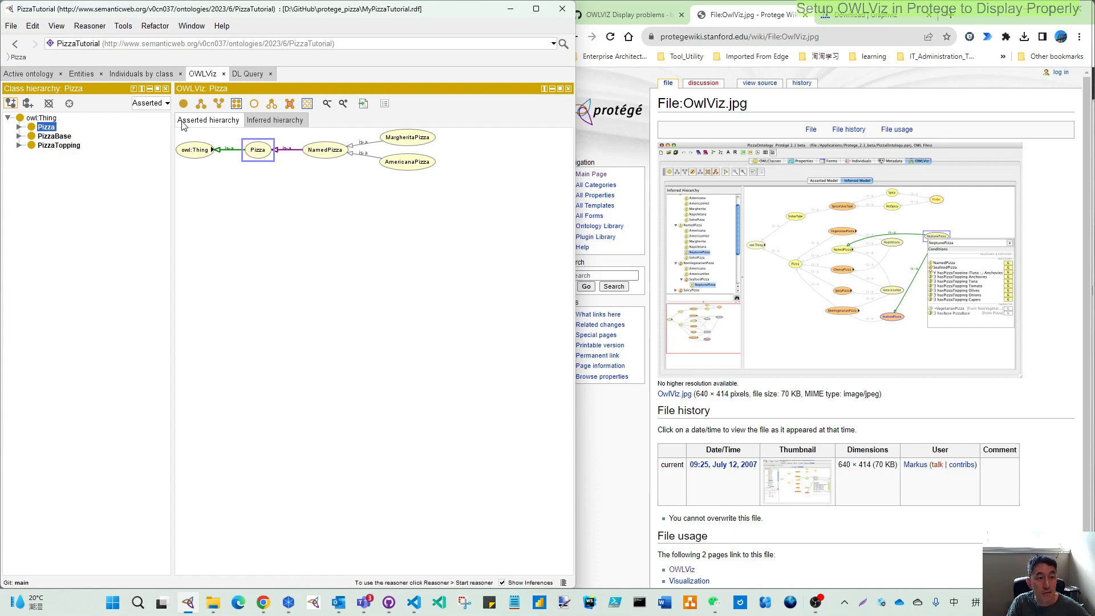
Graph the asserted hierarchy for AmericanaPizza, ThinAndCrispyBase, MozzarellaTopping, then all of PizzaTopping.
left_click(274, 121)
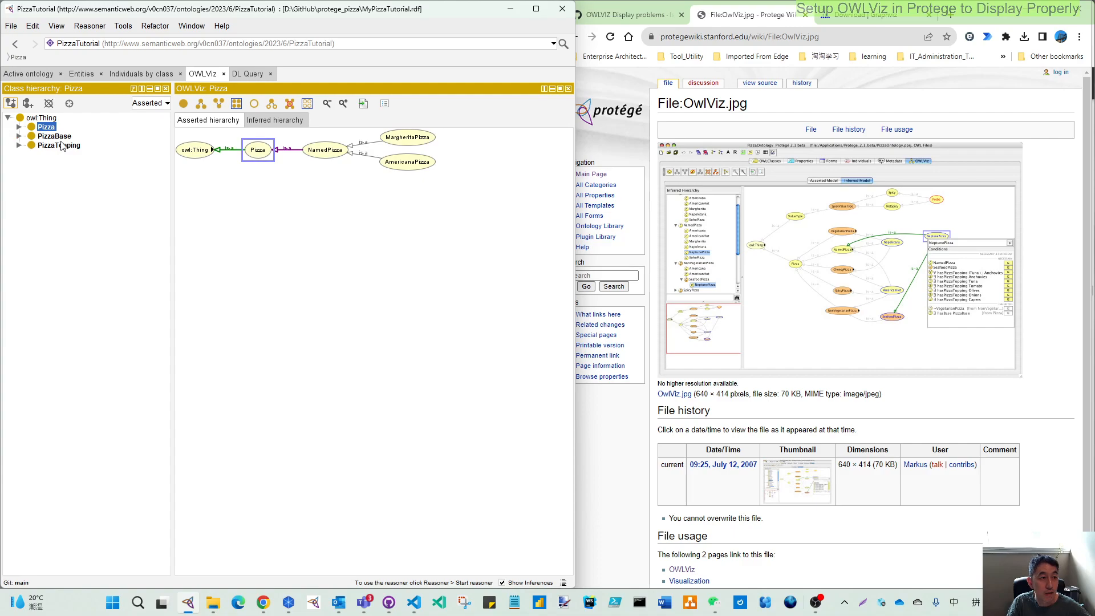
left_click(18, 127)
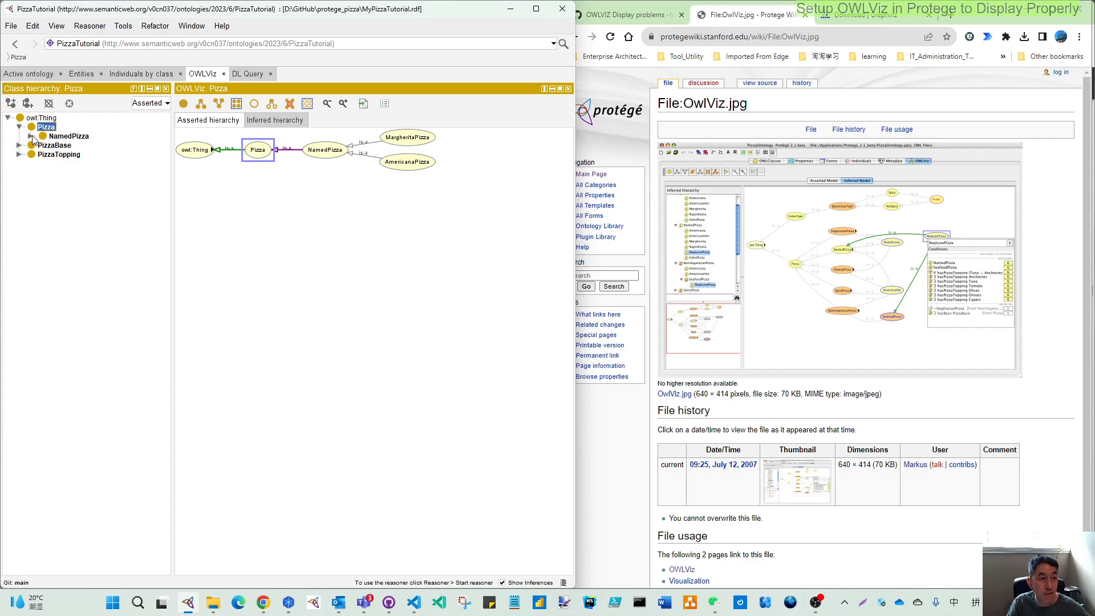
left_click(86, 144)
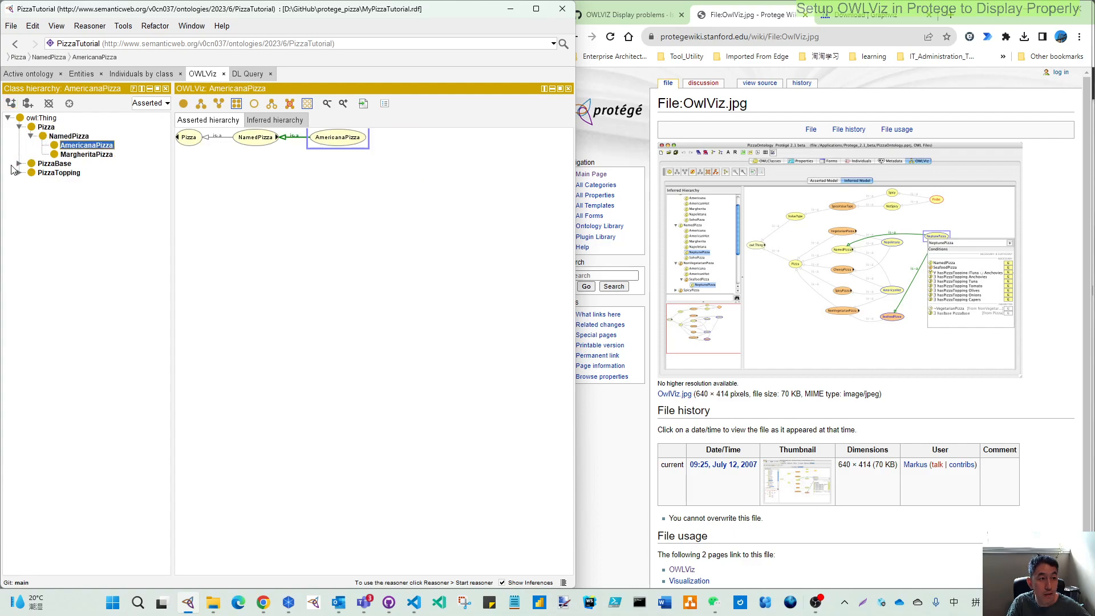
left_click(80, 181)
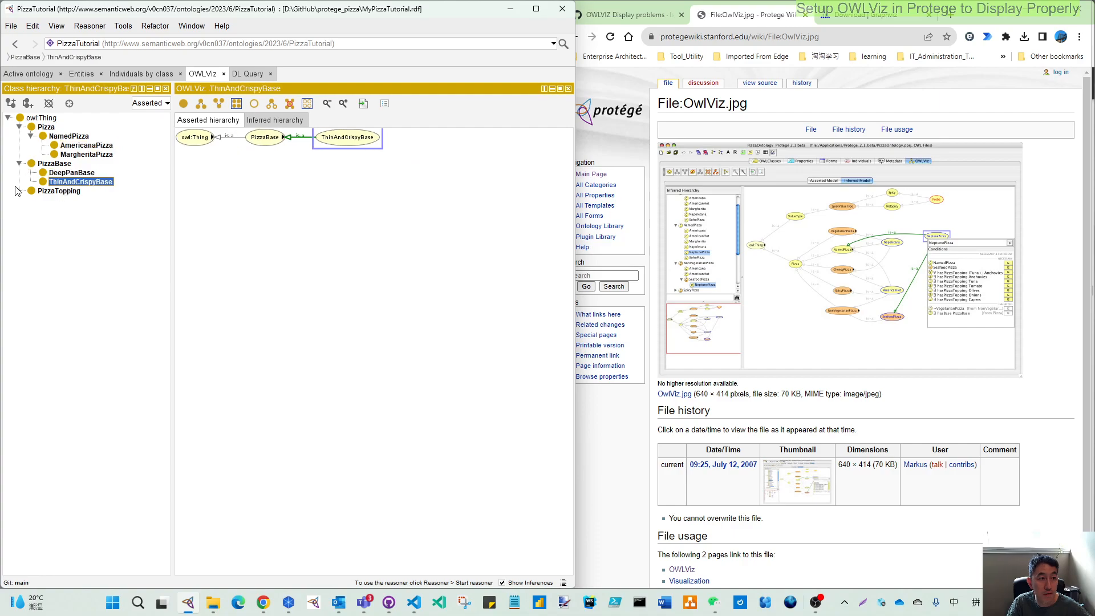
left_click(90, 209)
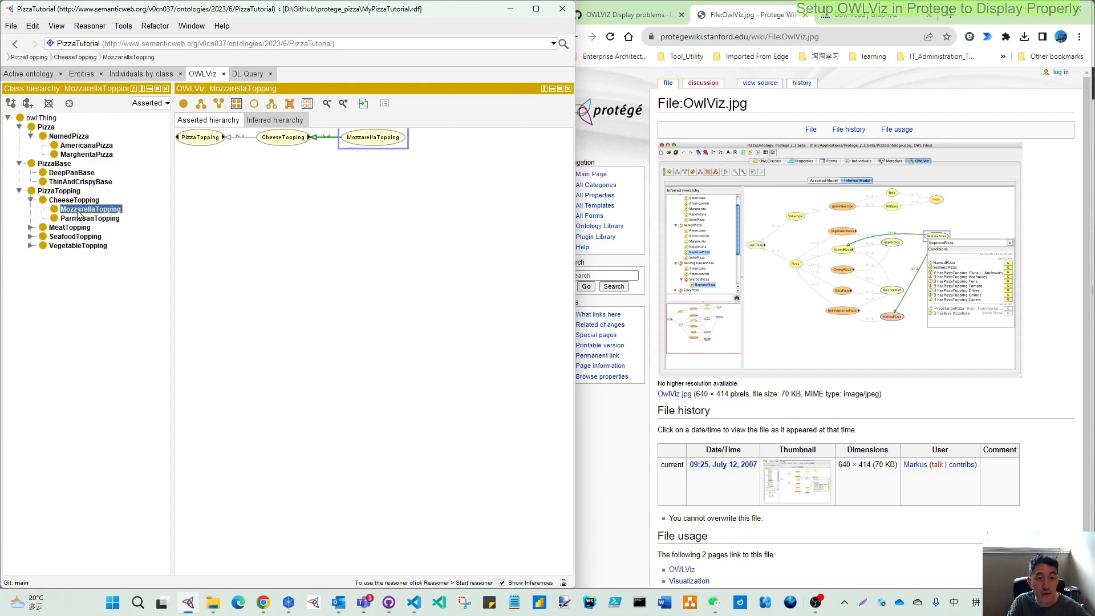
left_click(60, 190)
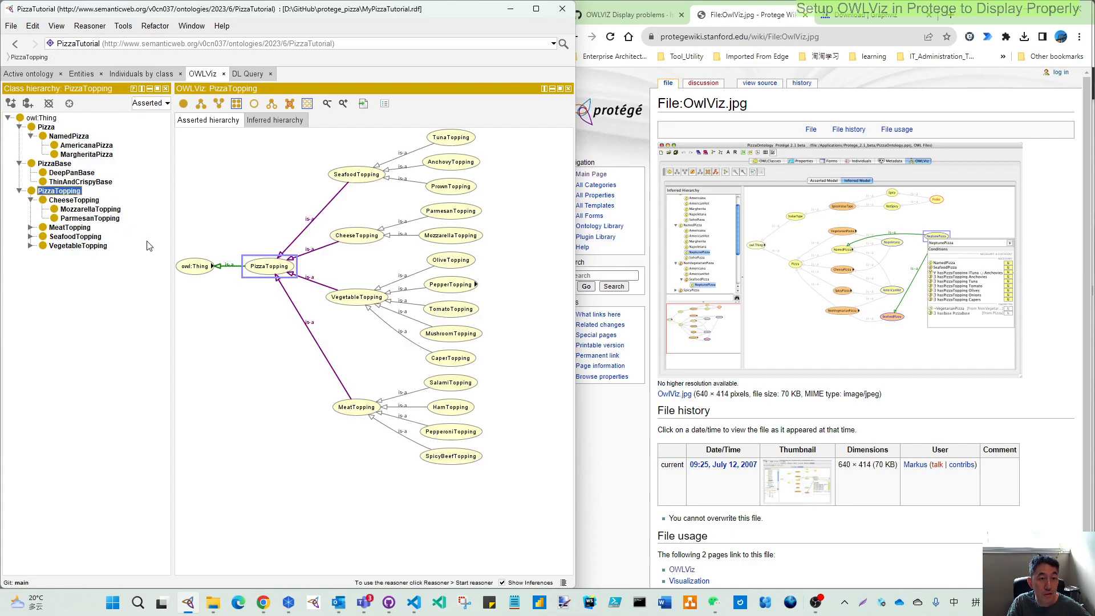
mouse_move(376, 143)
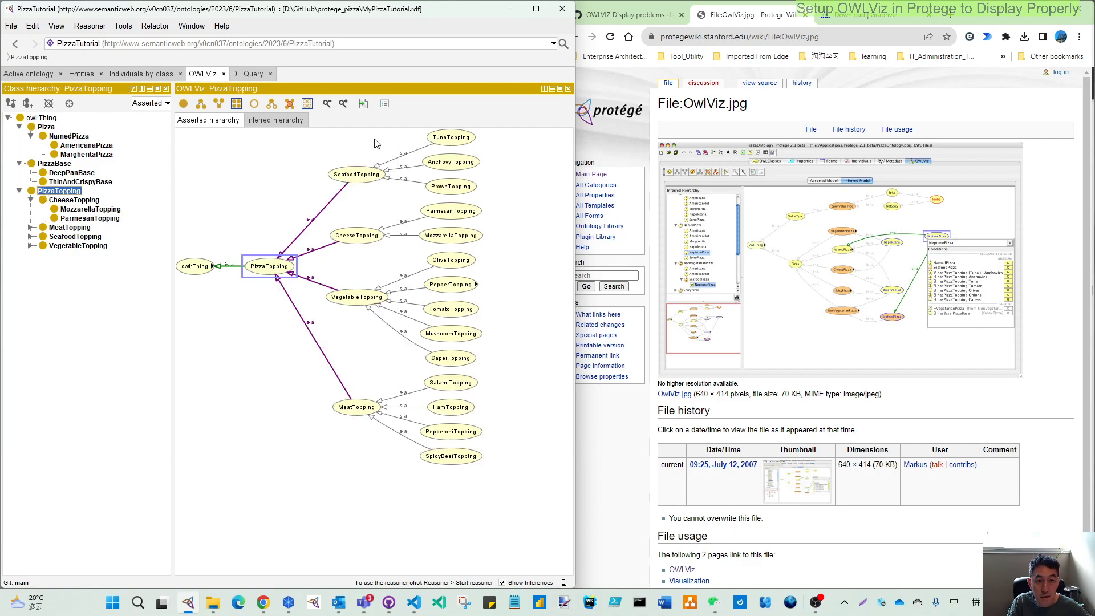